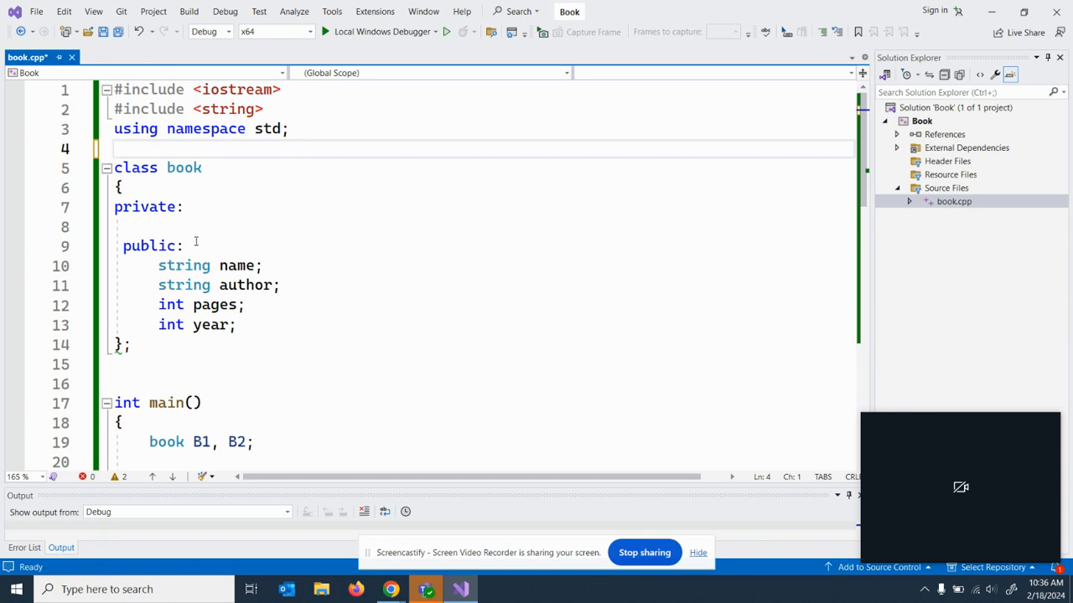
pyautogui.moveTo(590, 208)
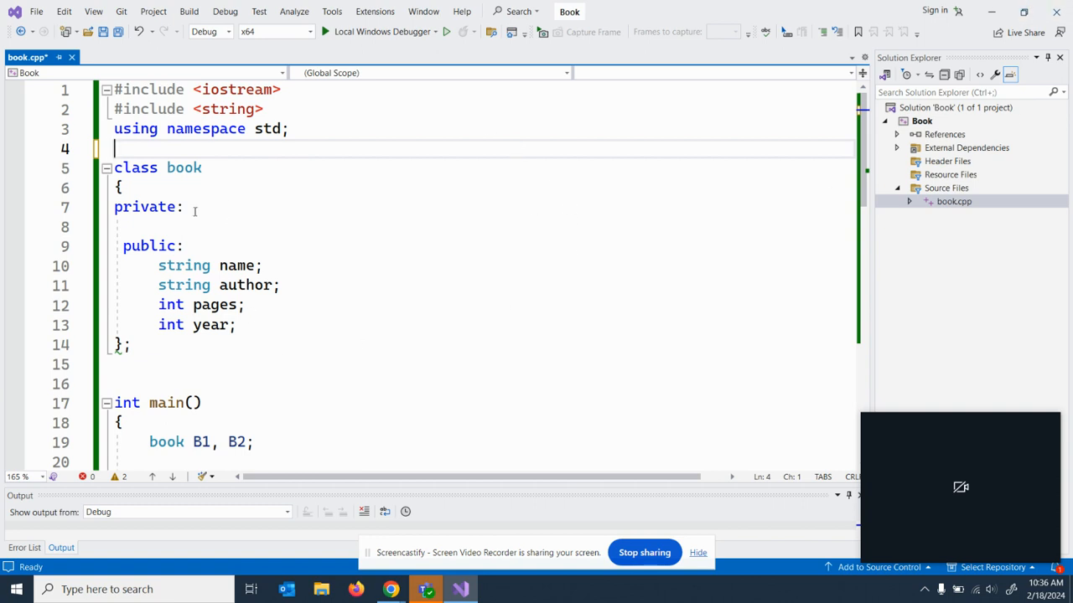
# Review the class's private section and its name and year member declarations
pyautogui.click(183, 208)
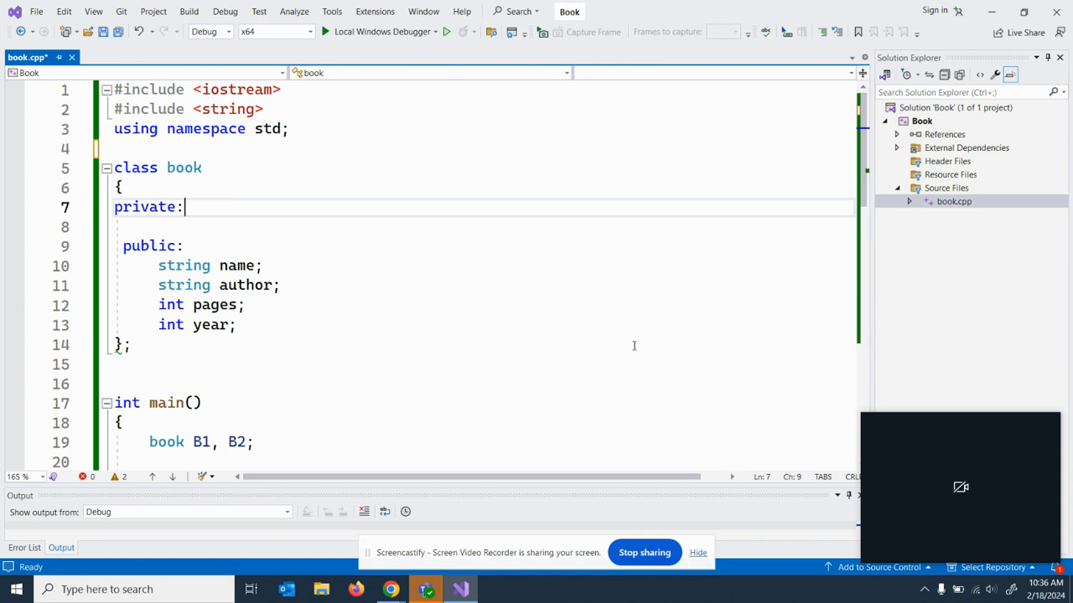
pyautogui.moveTo(449, 408)
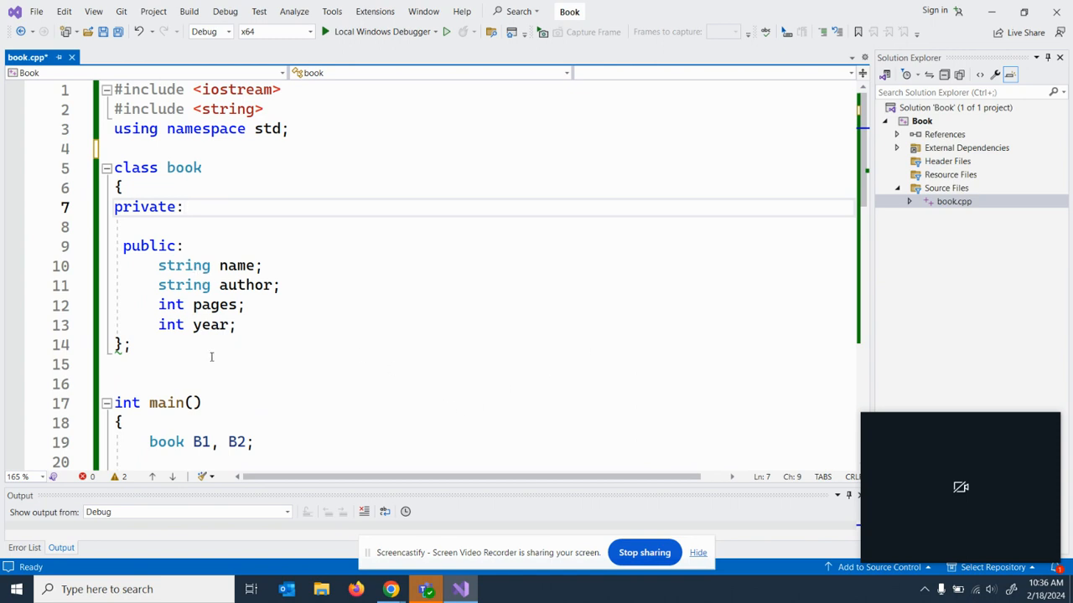
pyautogui.moveTo(212, 343)
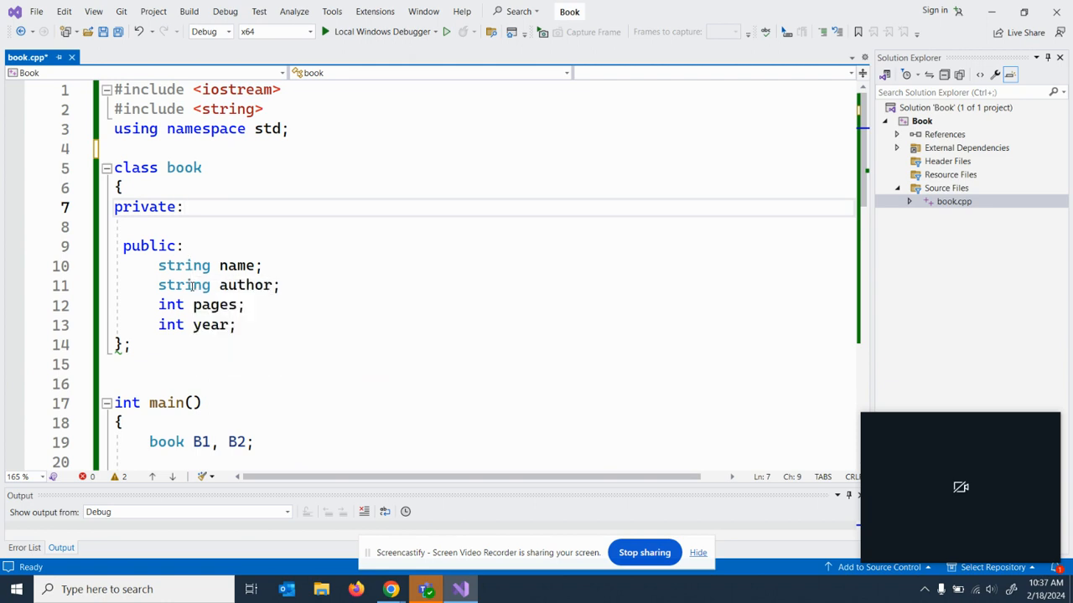
pyautogui.scroll(-3)
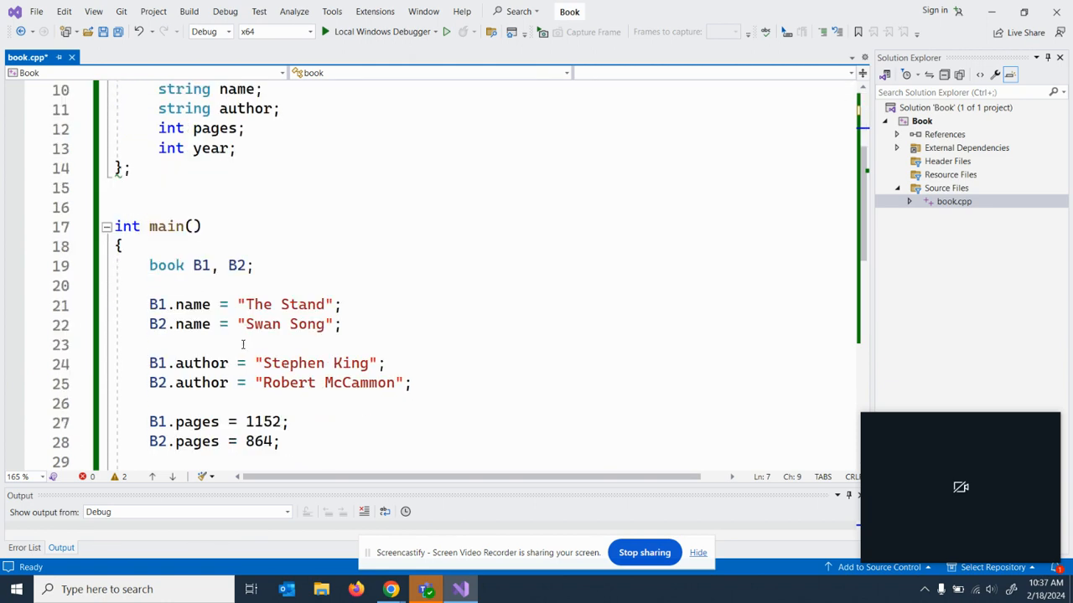
pyautogui.scroll(-3)
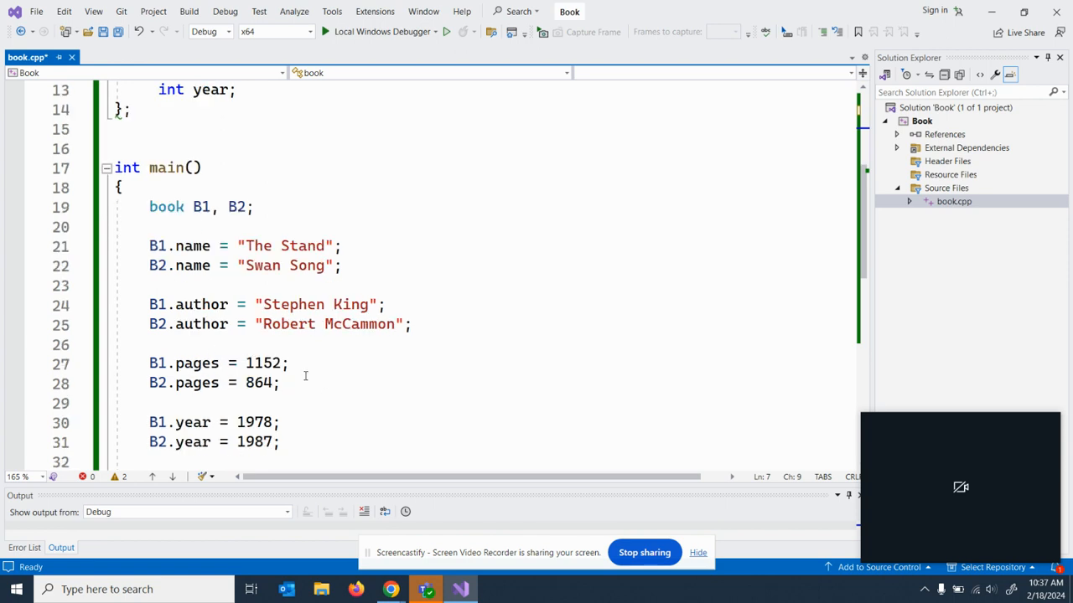
pyautogui.moveTo(154, 244)
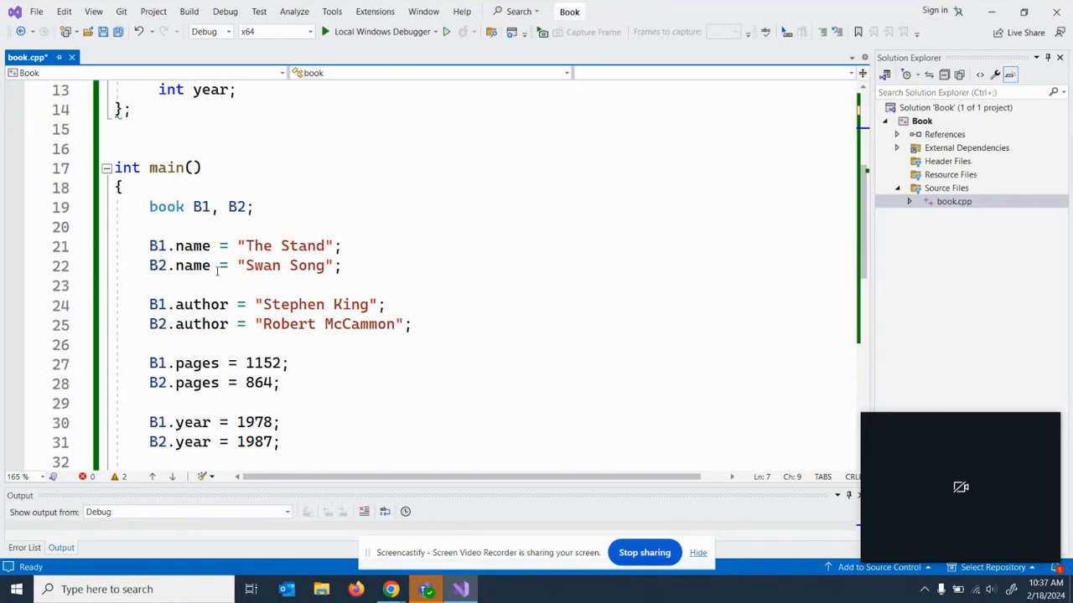
pyautogui.scroll(3)
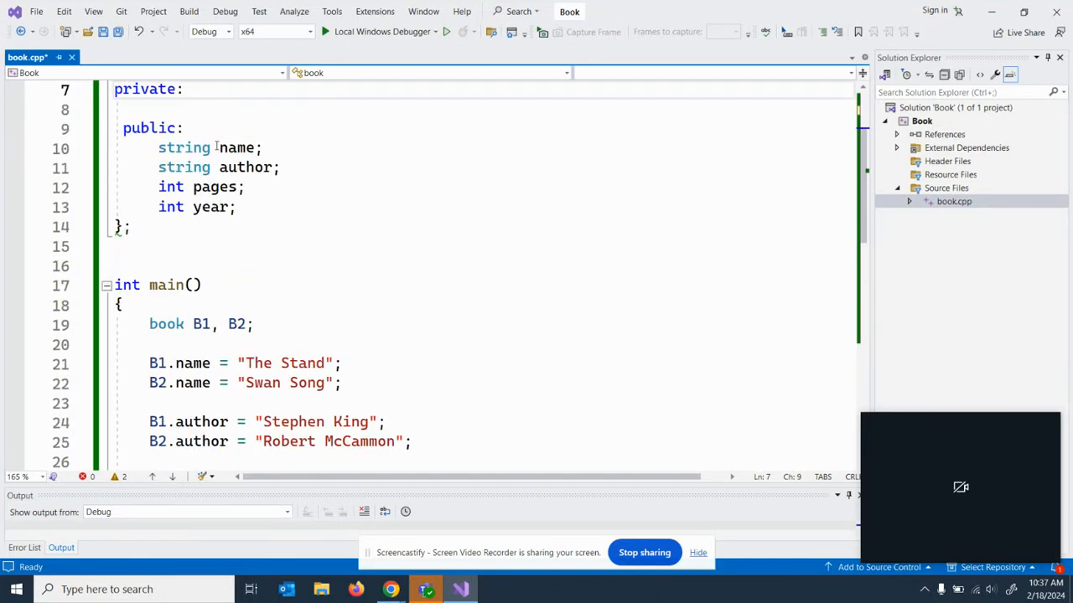
pyautogui.doubleClick(238, 147)
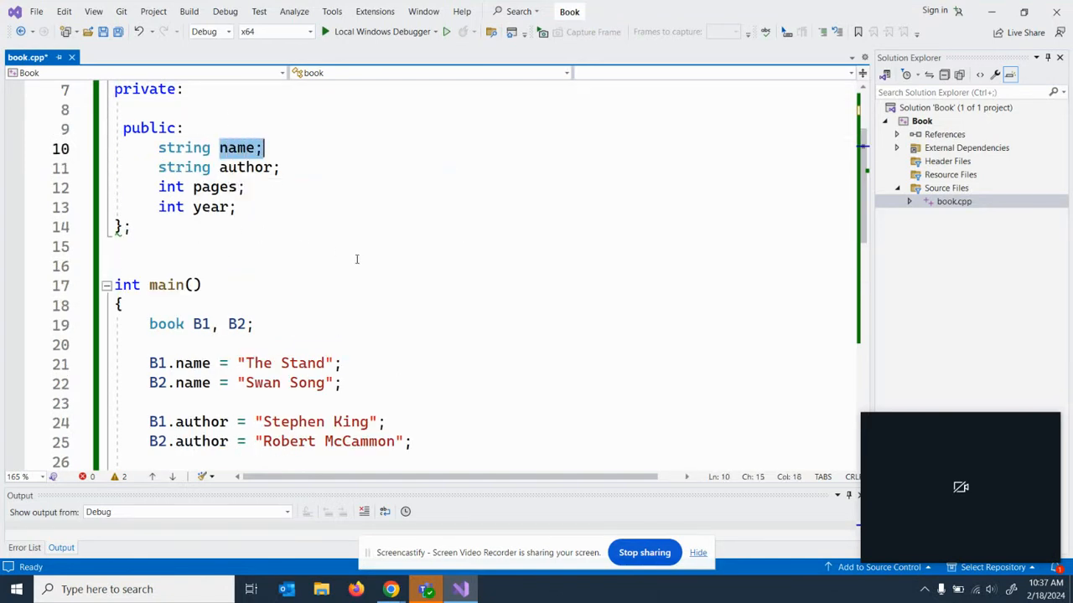
pyautogui.moveTo(377, 262)
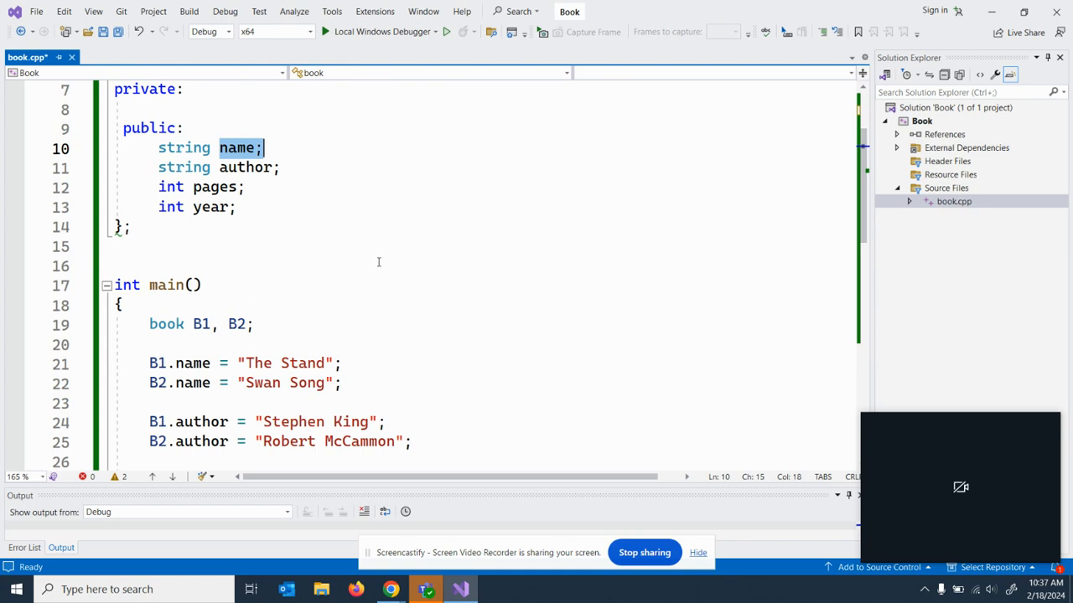
pyautogui.scroll(3)
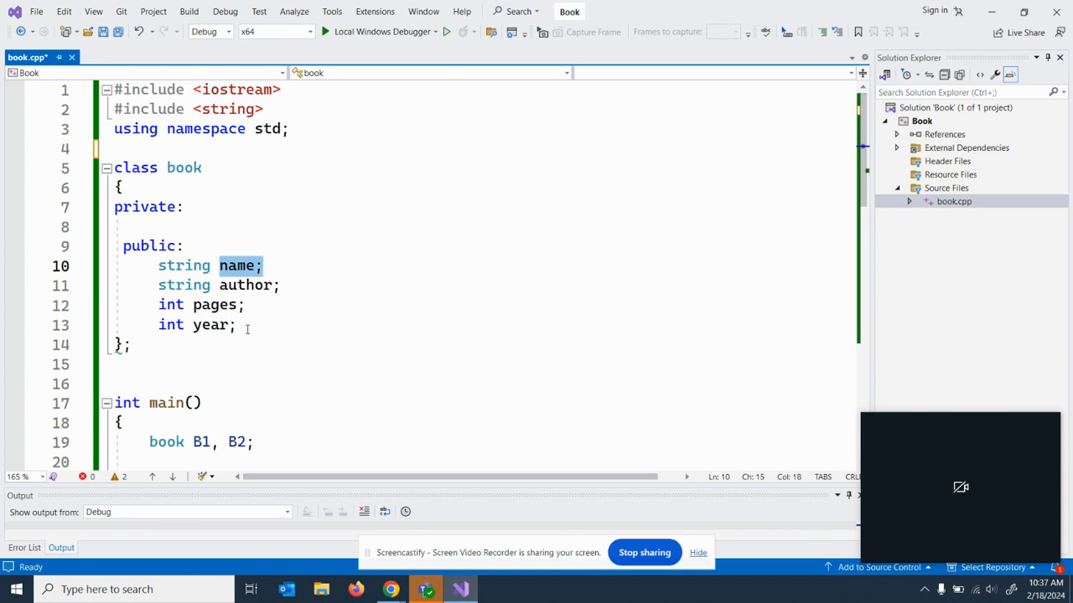
pyautogui.click(238, 325)
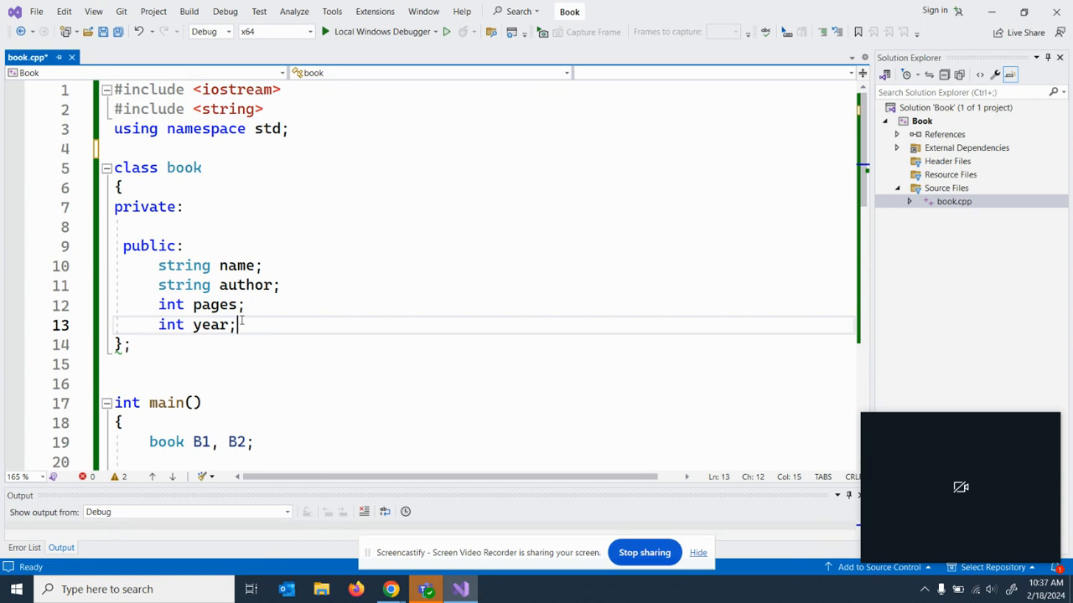
pyautogui.moveTo(295, 325)
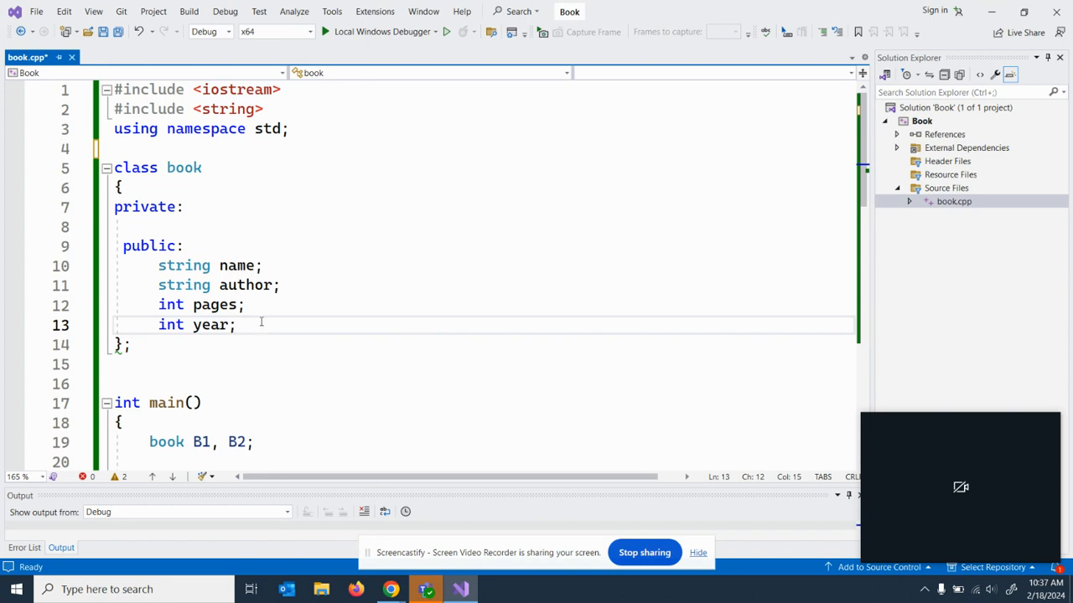
# Review the B1 and B2 declarations and the B1 name assignment in main
pyautogui.scroll(-3)
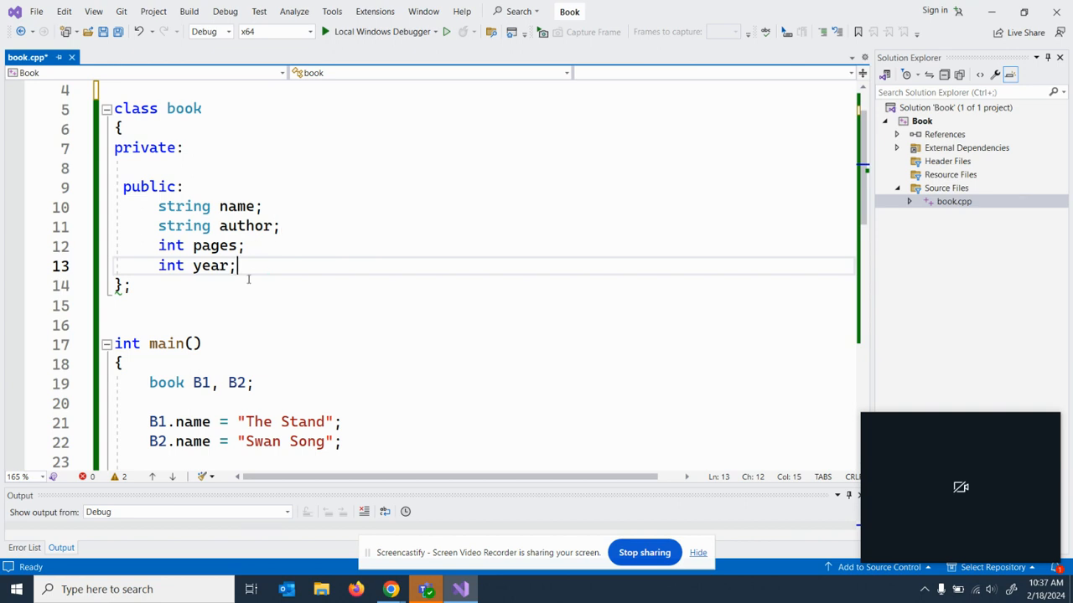
pyautogui.scroll(-3)
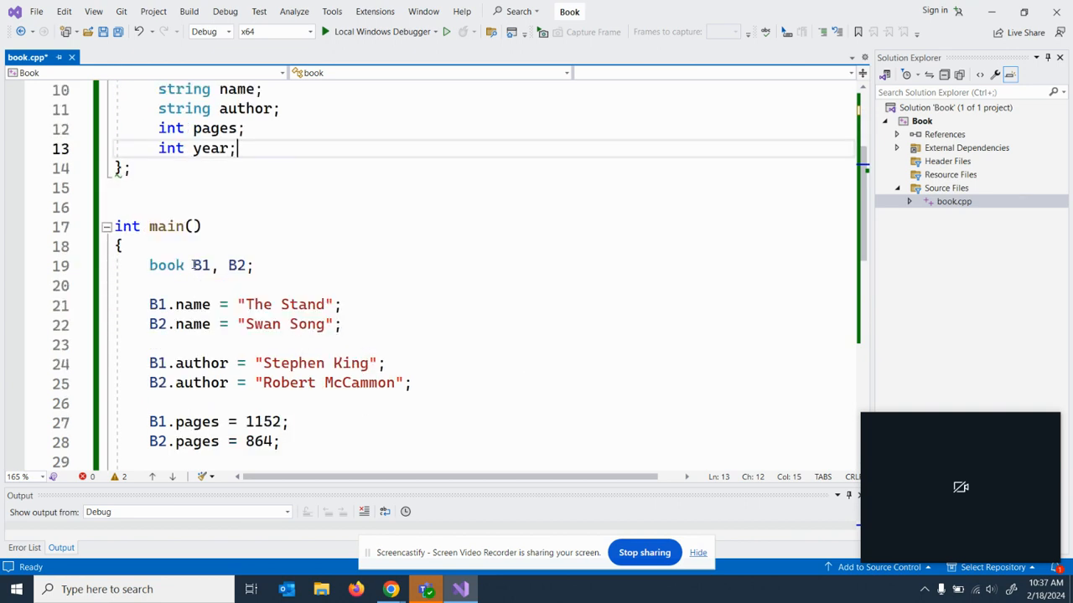
pyautogui.doubleClick(236, 265)
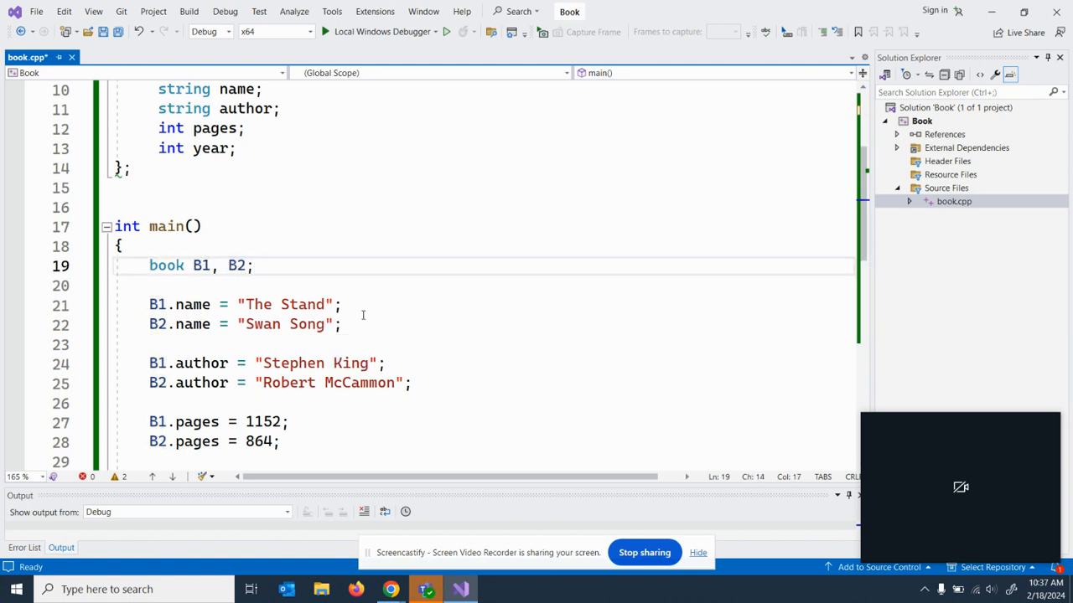
pyautogui.moveTo(359, 305)
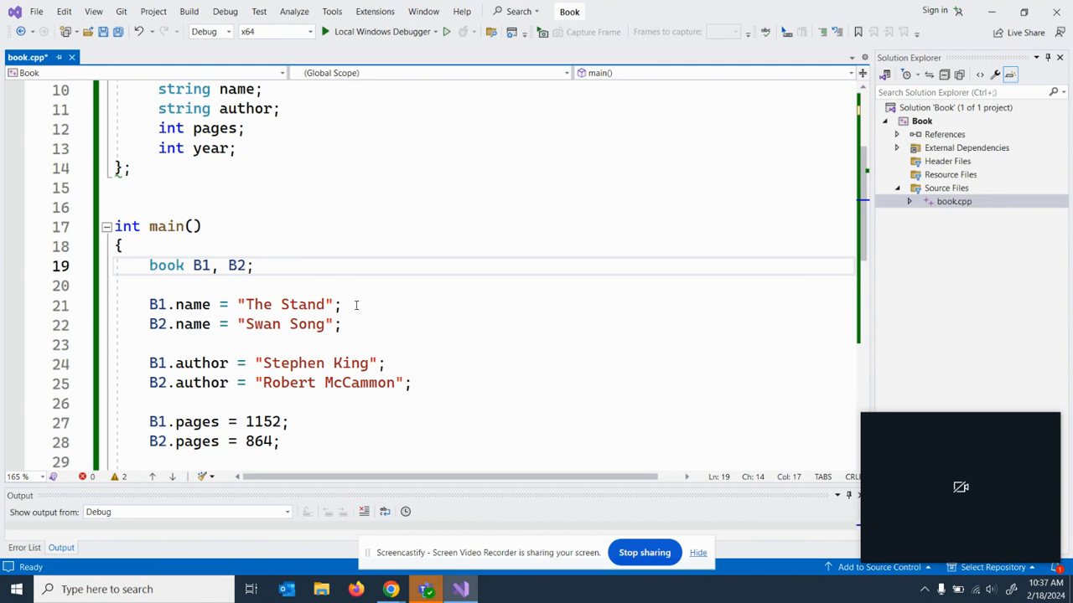
pyautogui.moveTo(157, 305)
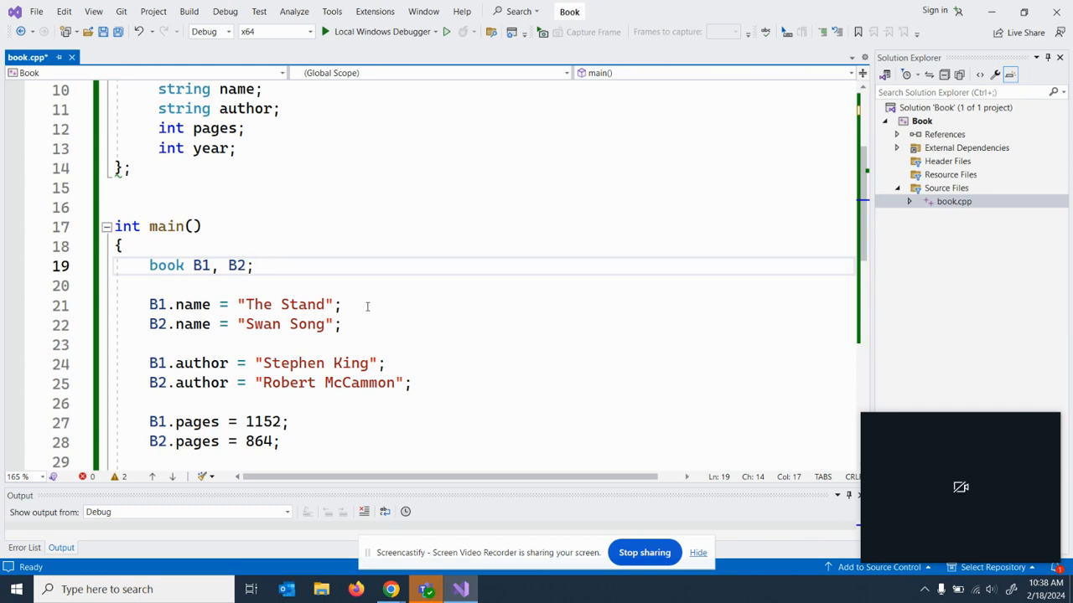
pyautogui.scroll(3)
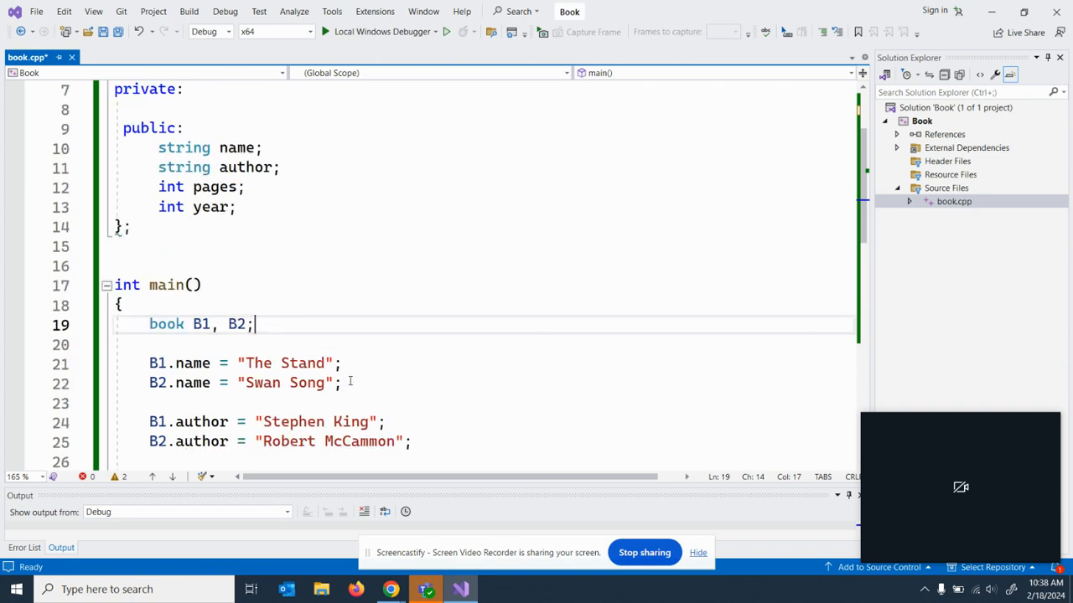
pyautogui.click(350, 362)
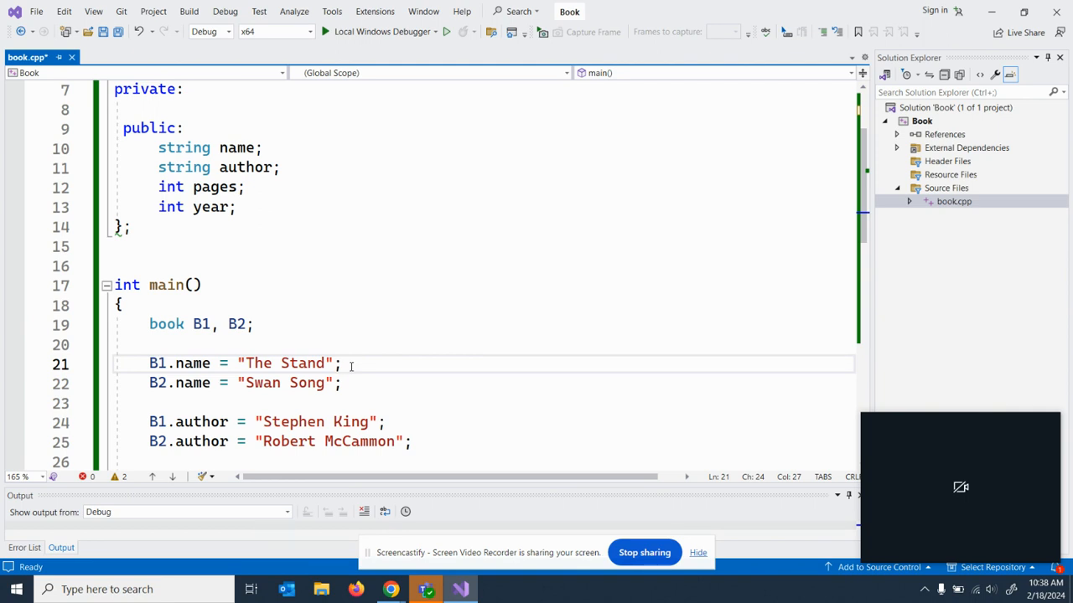
# Scroll through the remaining assignments and the two cout statements in main
pyautogui.scroll(-3)
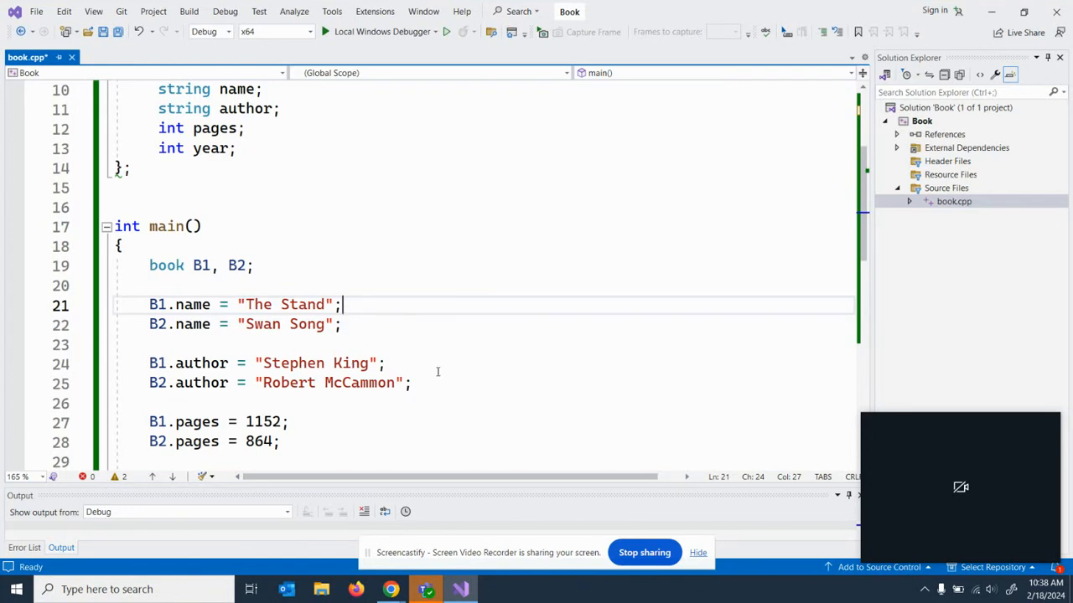
pyautogui.moveTo(432, 387)
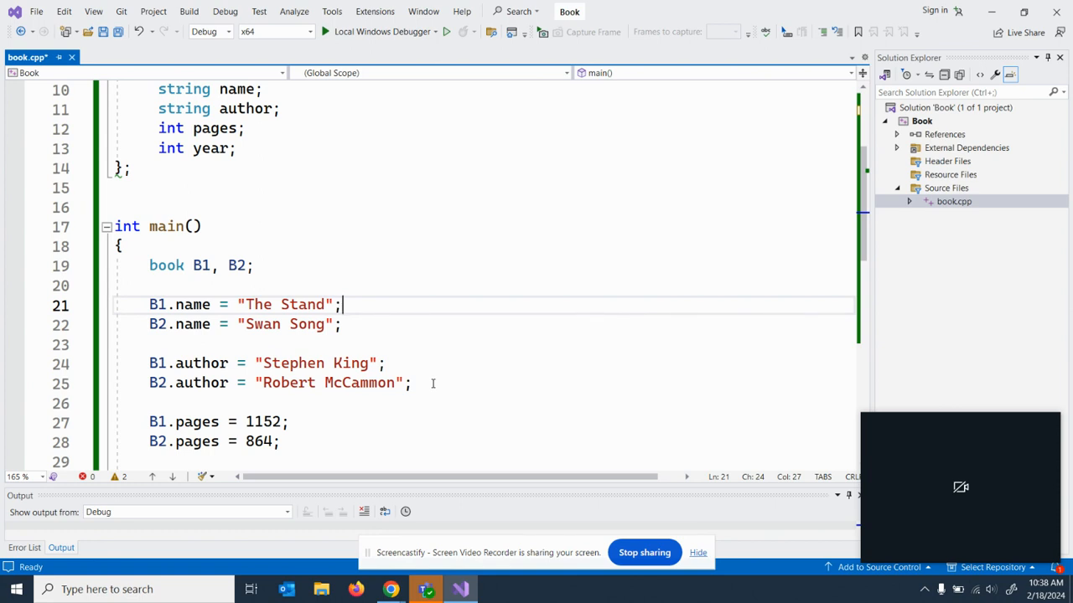
pyautogui.scroll(-3)
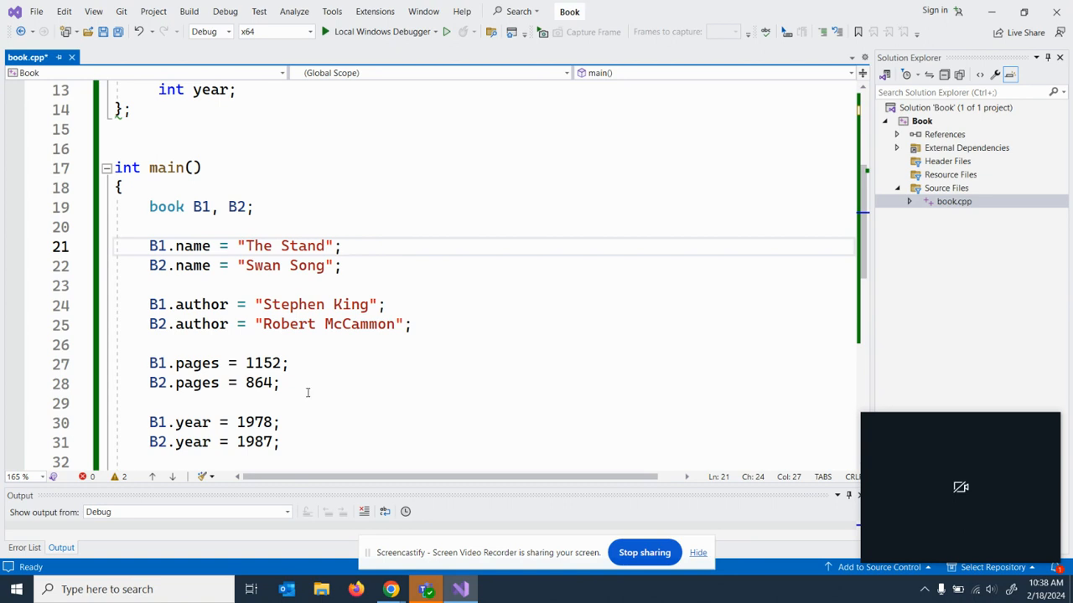
pyautogui.moveTo(295, 422)
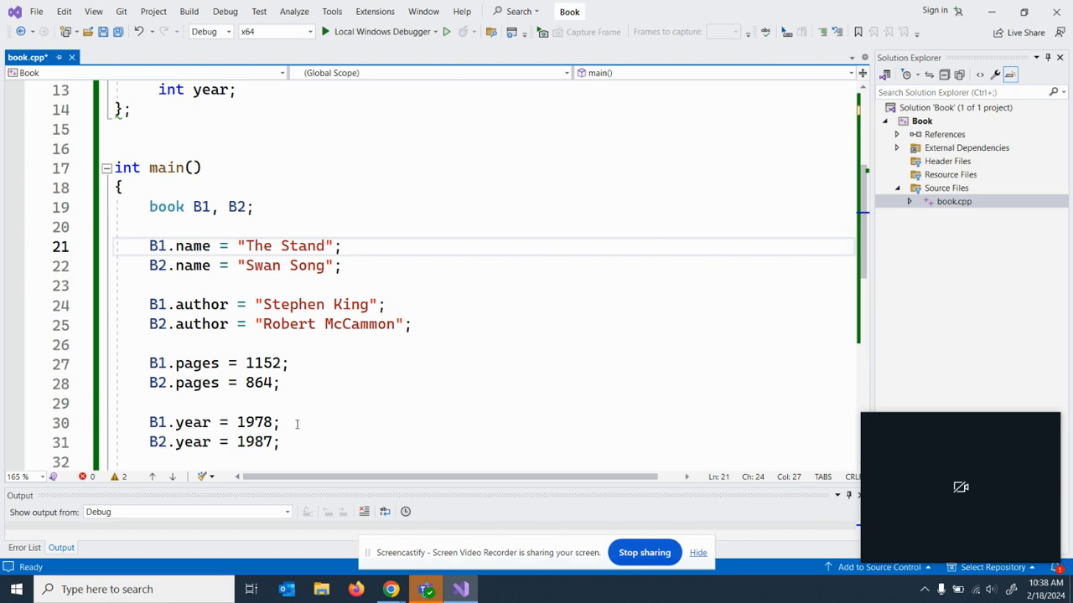
pyautogui.scroll(-3)
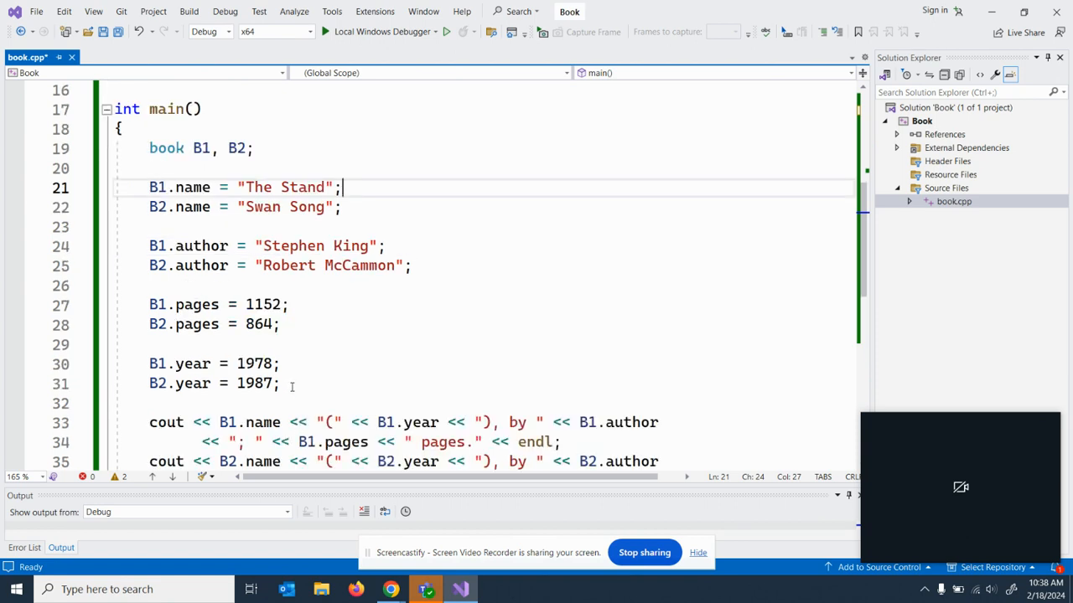
pyautogui.scroll(3)
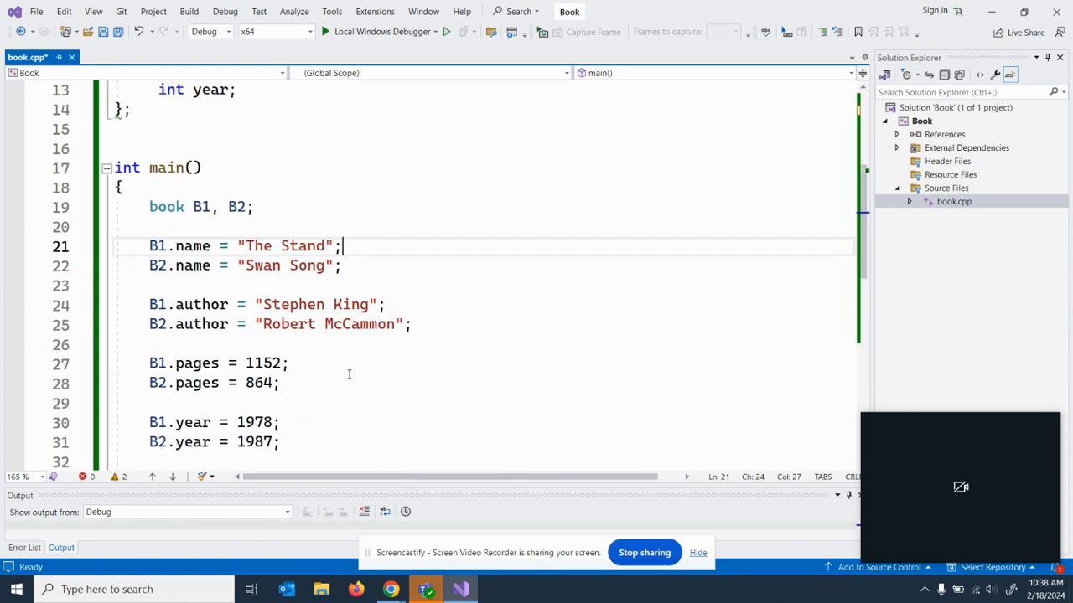
pyautogui.moveTo(498, 362)
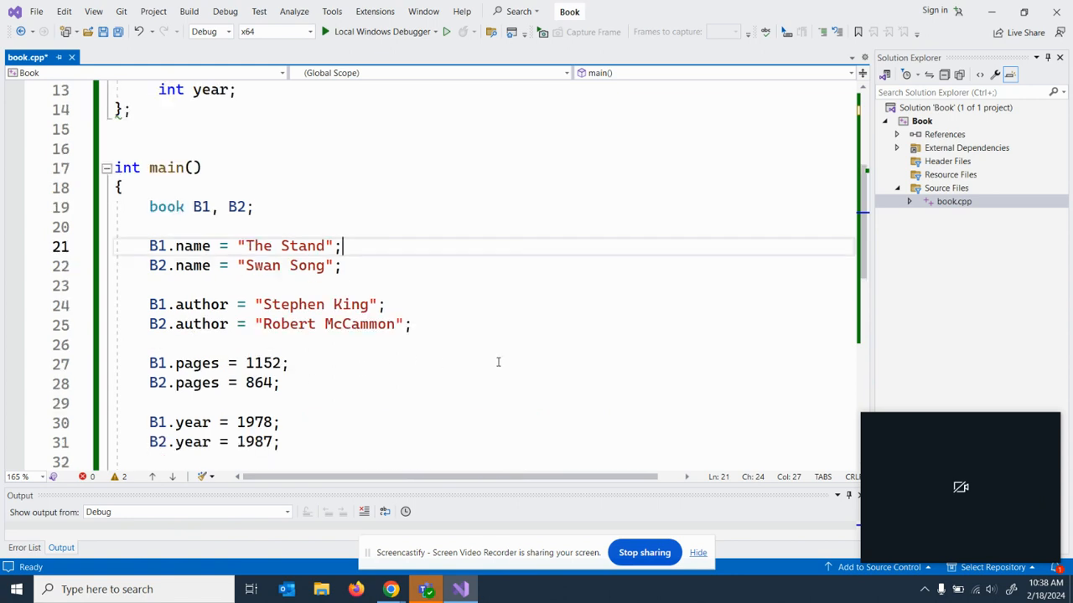
pyautogui.scroll(3)
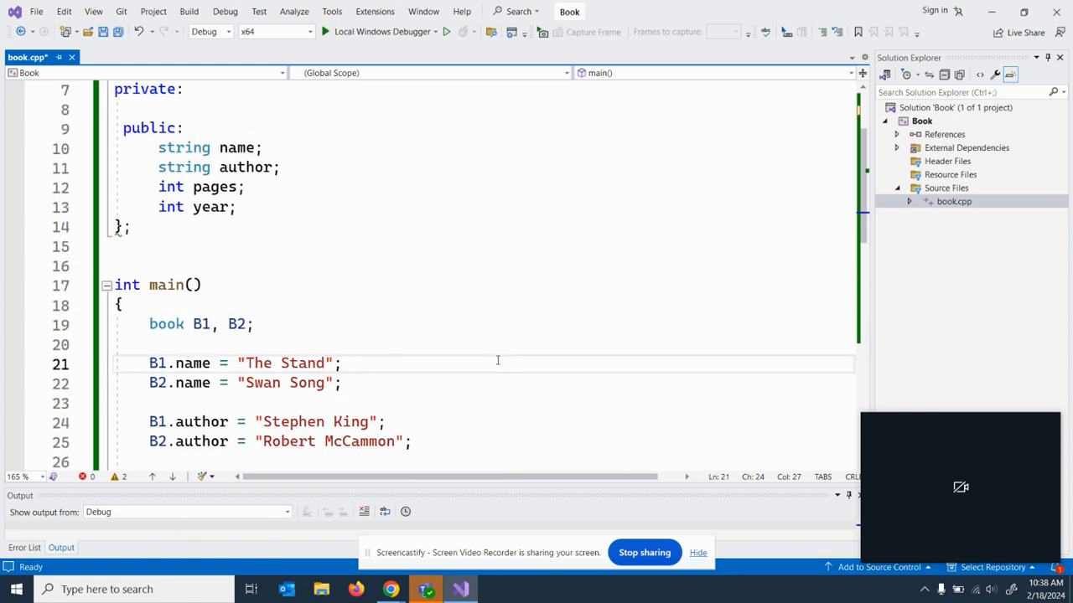
pyautogui.moveTo(374, 215)
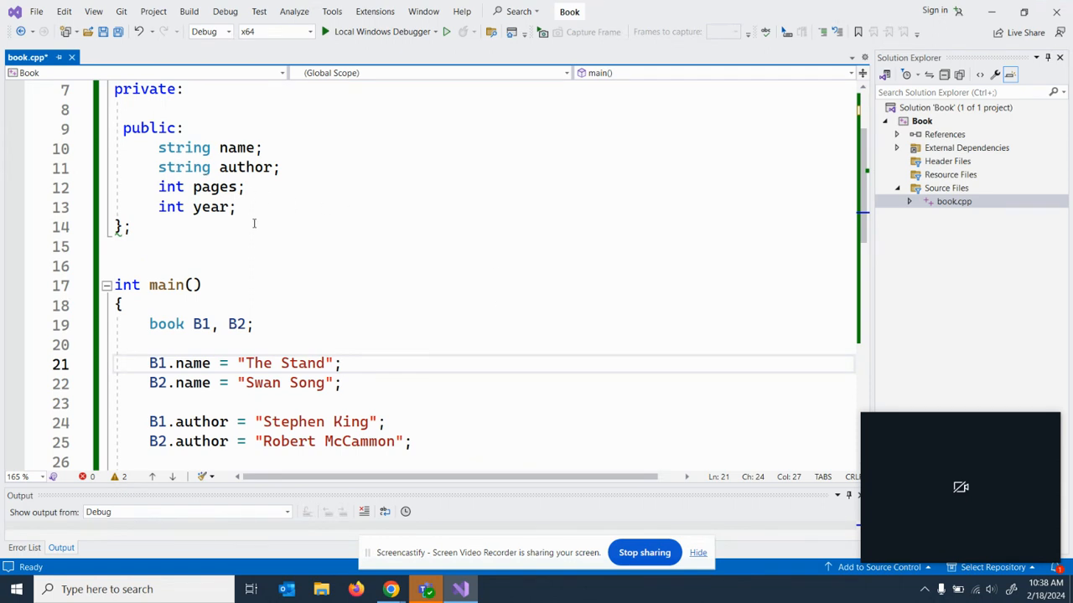
pyautogui.moveTo(167, 144)
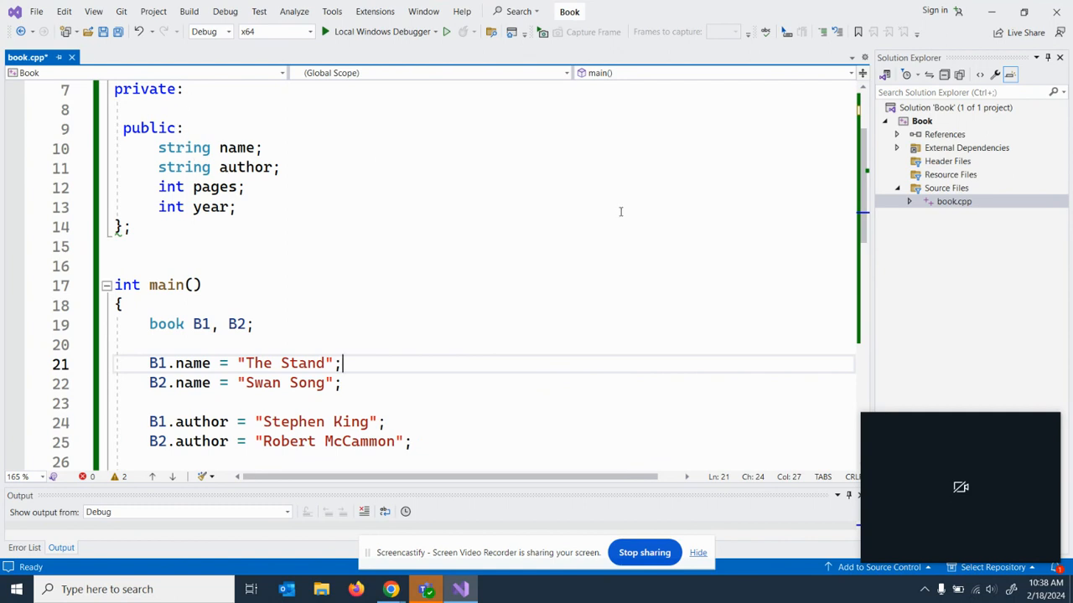
pyautogui.moveTo(561, 212)
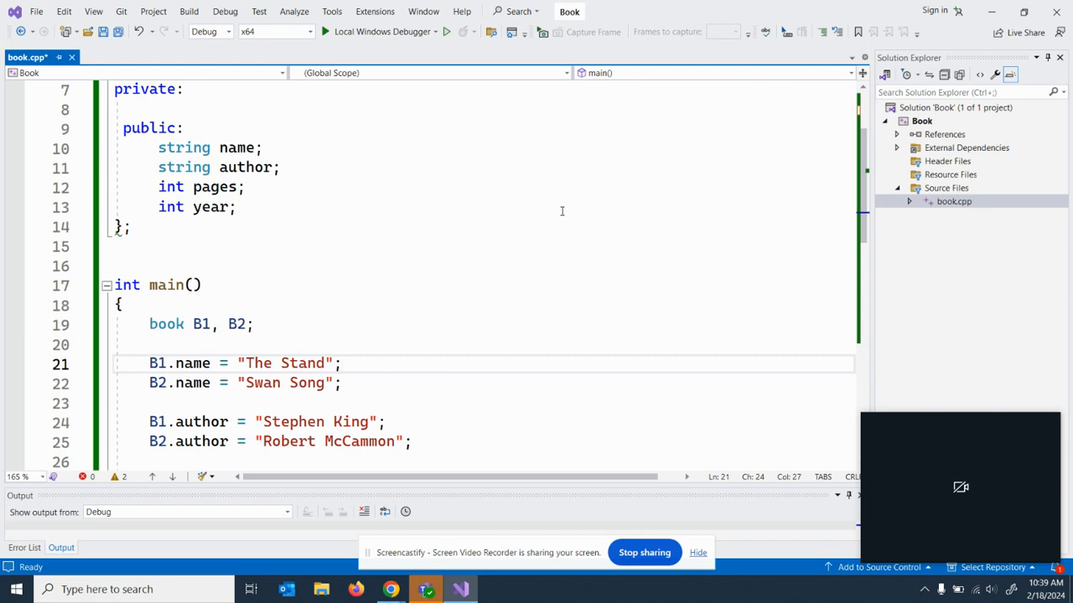
pyautogui.moveTo(238, 231)
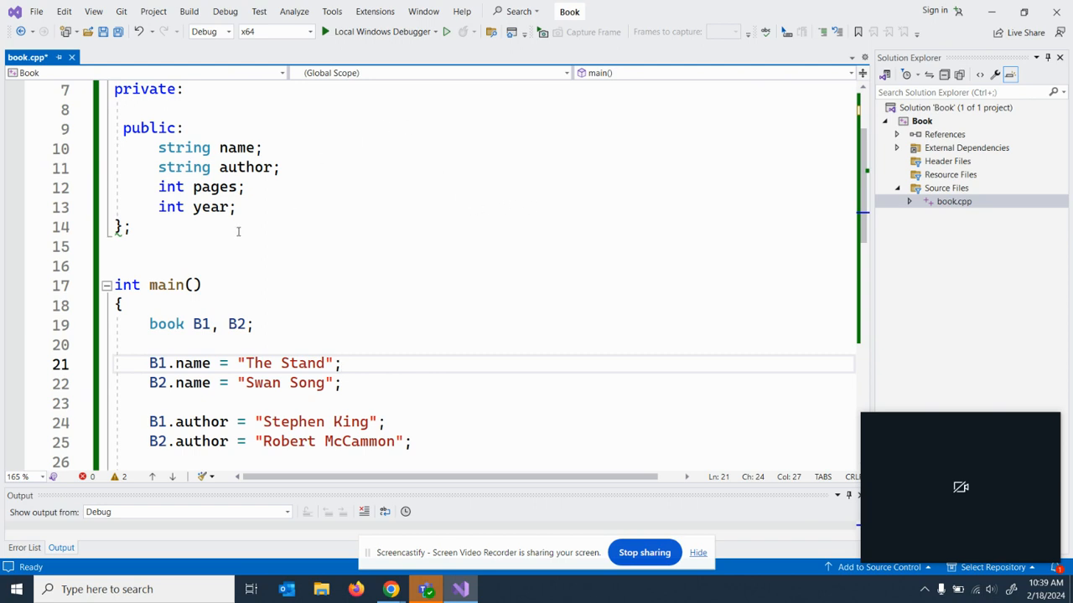
pyautogui.moveTo(243, 232)
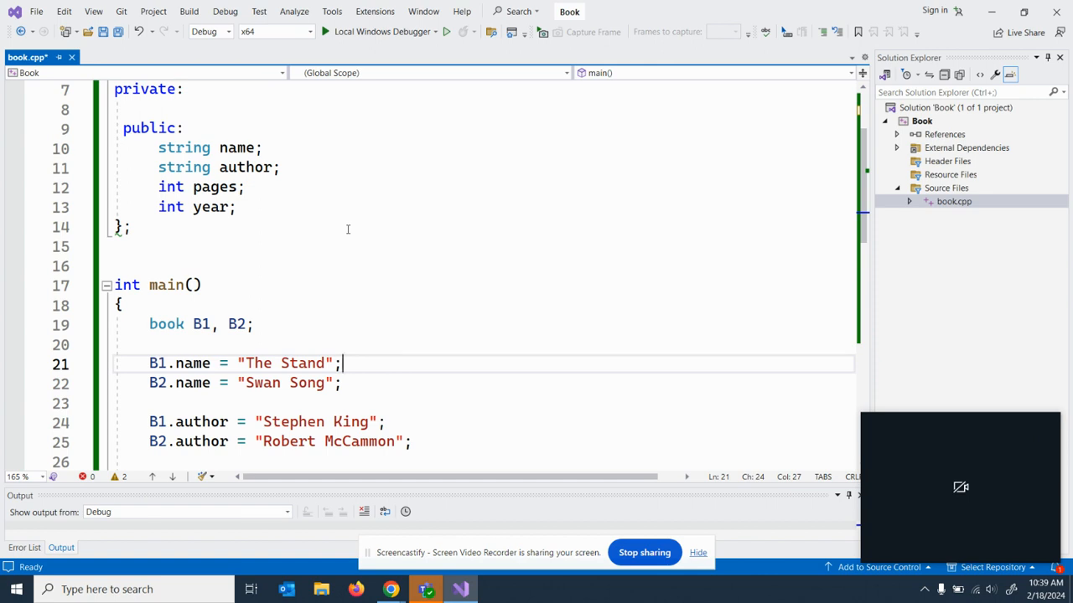
pyautogui.moveTo(329, 227)
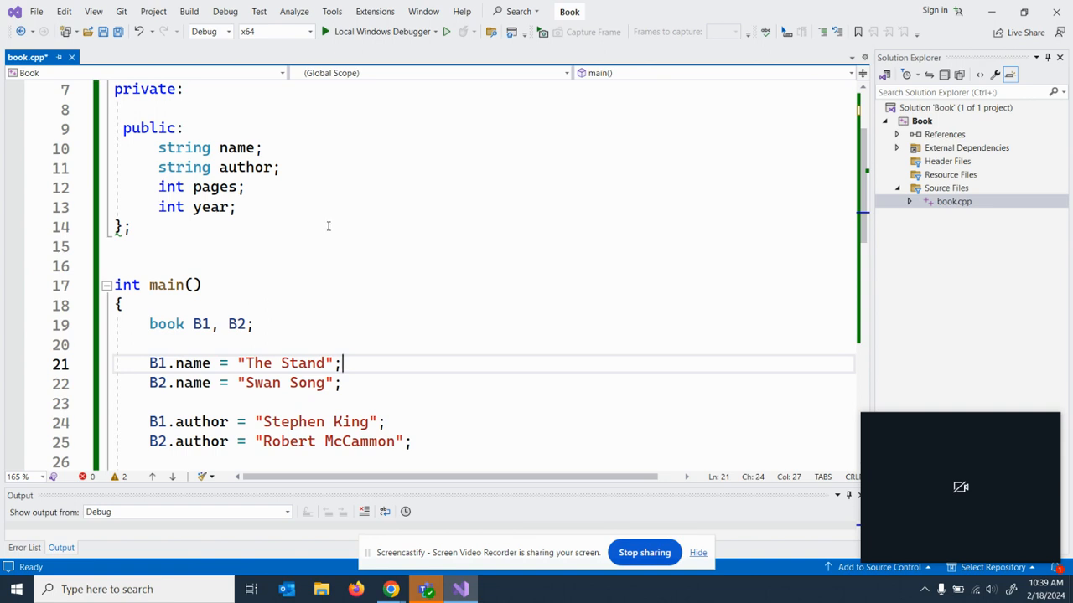
pyautogui.moveTo(258, 204)
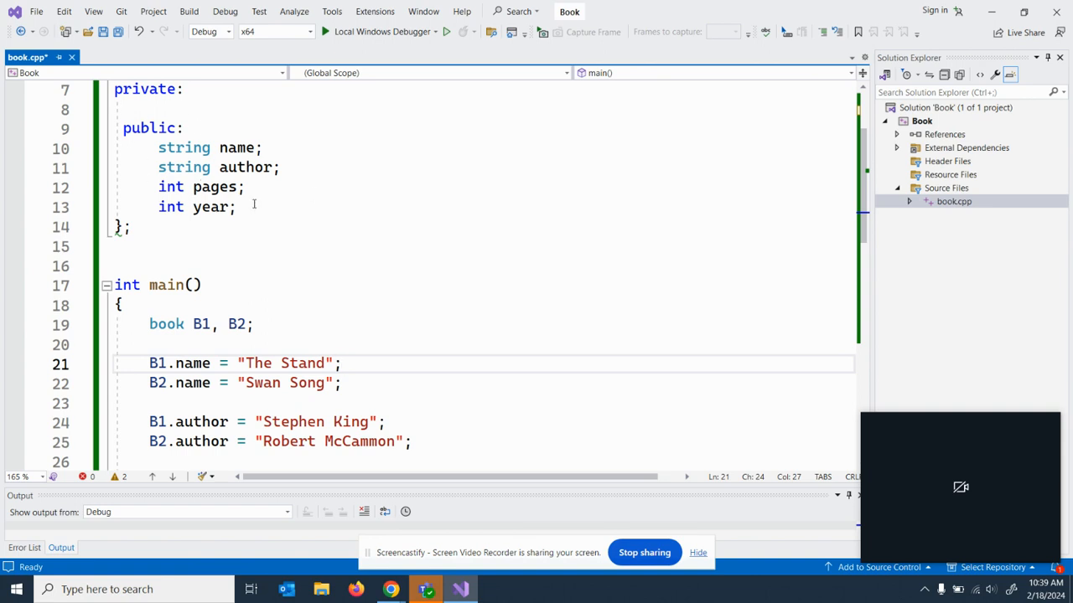
# Move to the cout lines and highlight every use of the author member
pyautogui.scroll(-3)
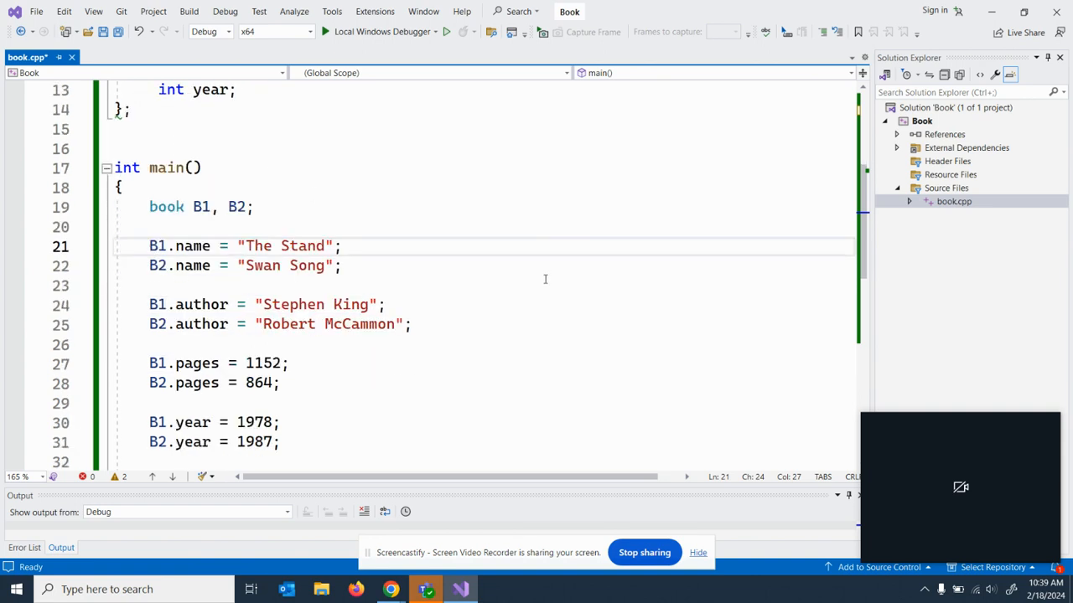
pyautogui.scroll(-3)
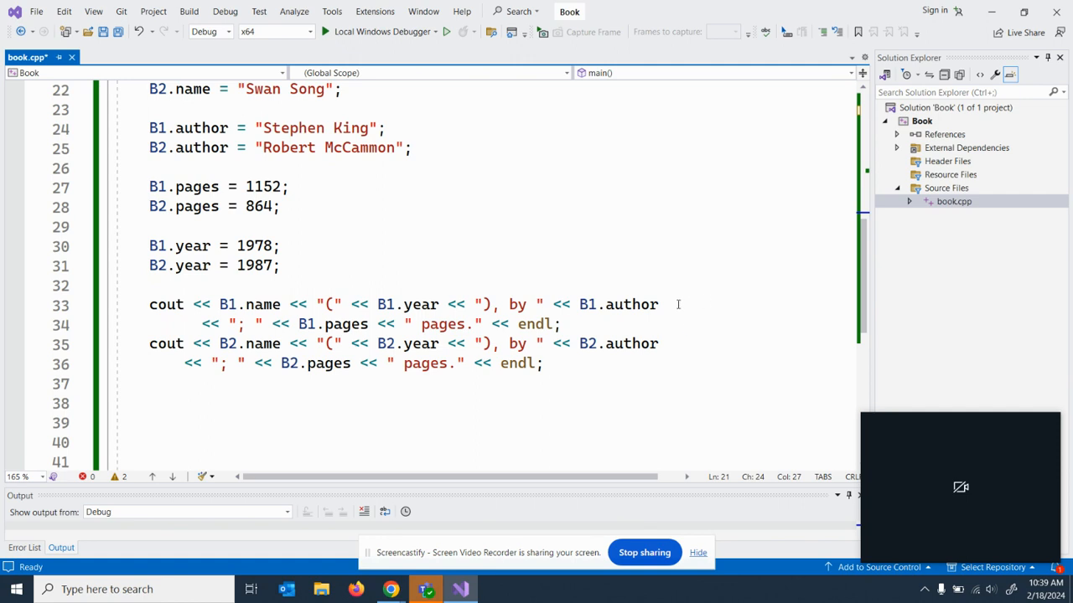
pyautogui.moveTo(142, 335)
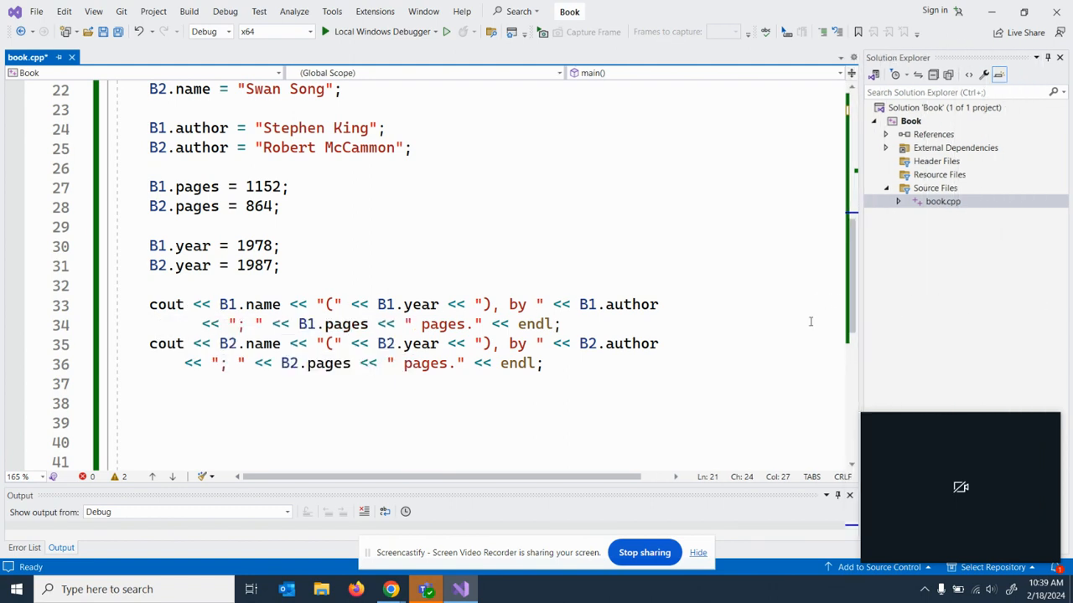
pyautogui.moveTo(752, 337)
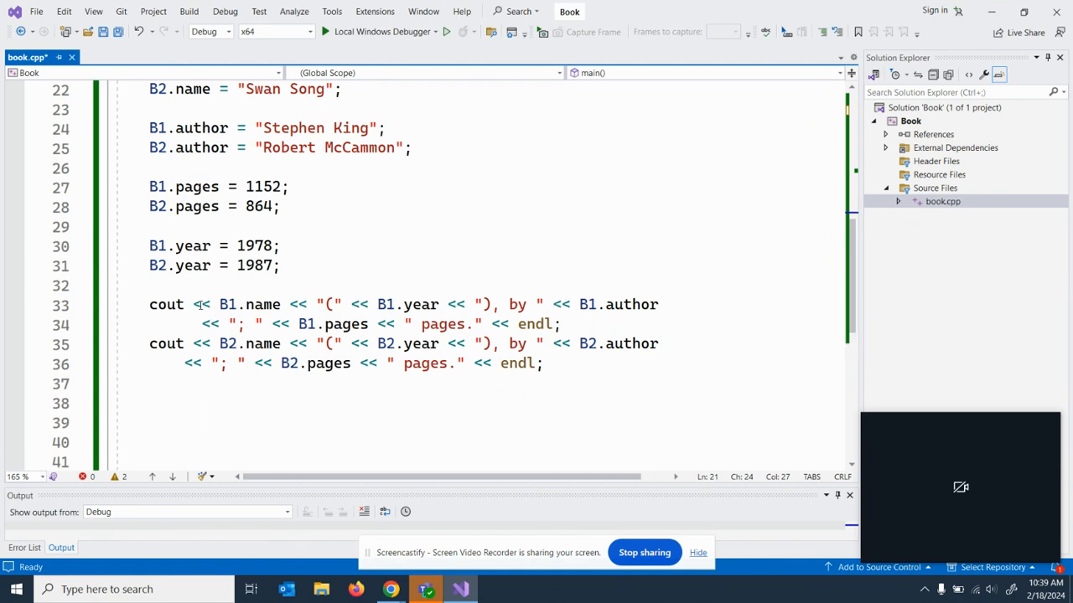
pyautogui.doubleClick(201, 305)
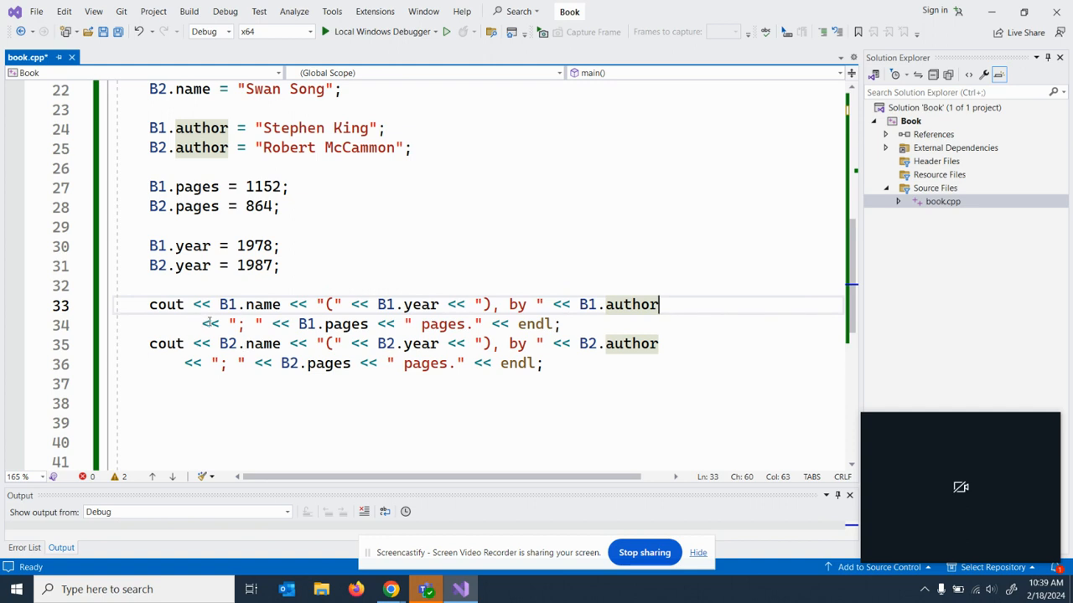
pyautogui.moveTo(729, 416)
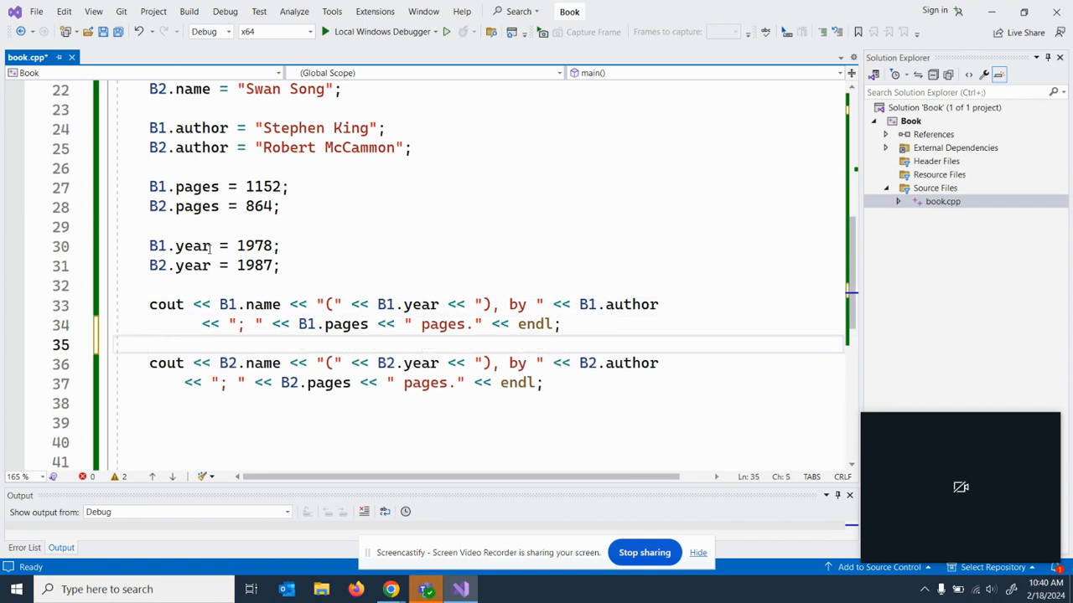
# Inspect the B2 cout statement and the continuation lines 34 and 37
pyautogui.moveTo(149, 305); pyautogui.dragTo(567, 326)
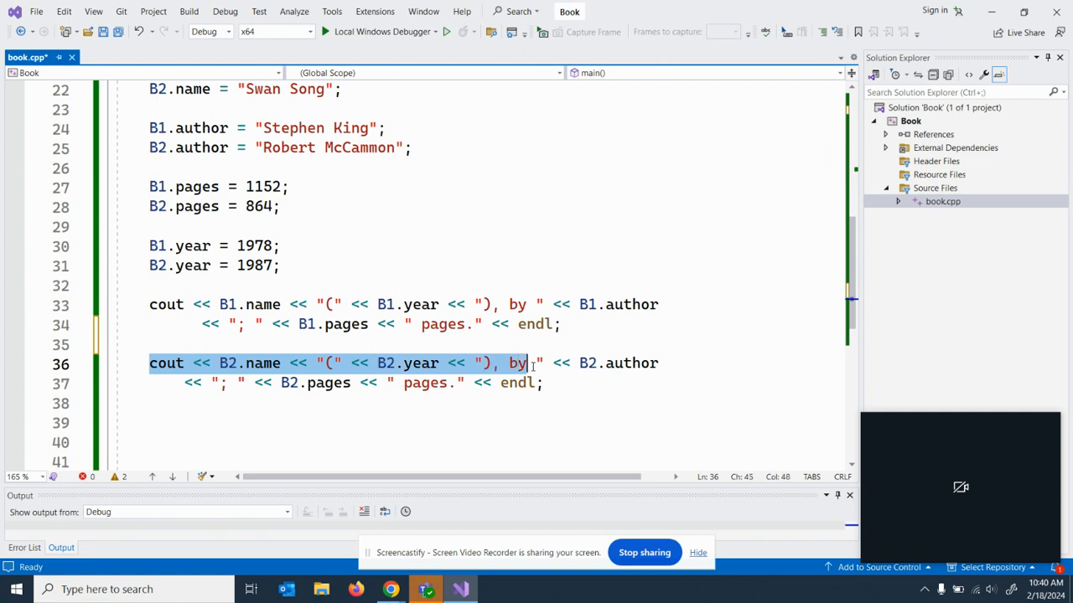
pyautogui.click(568, 416)
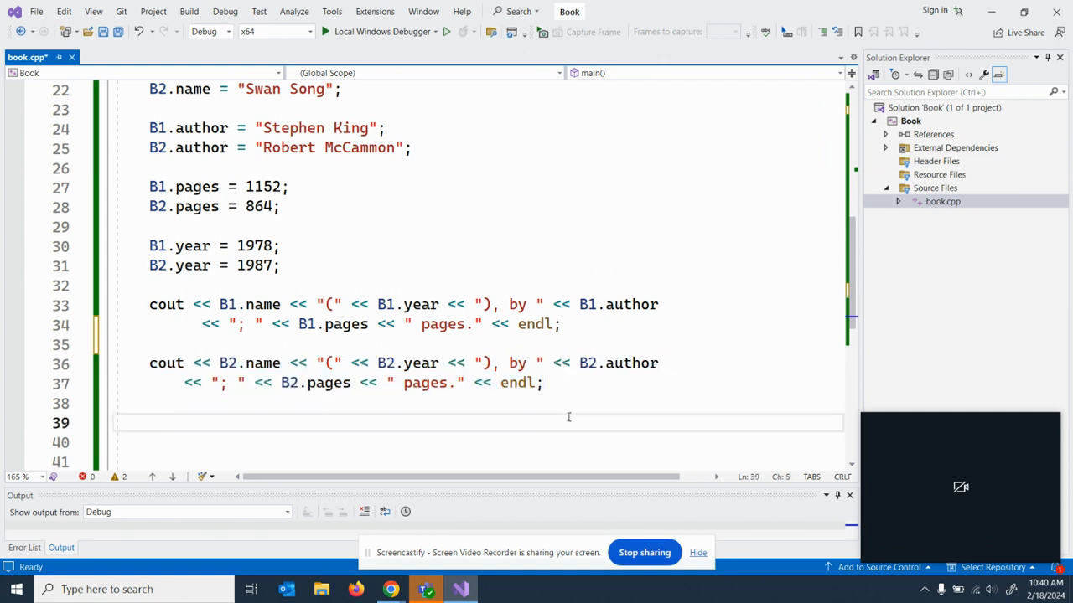
pyautogui.click(184, 325)
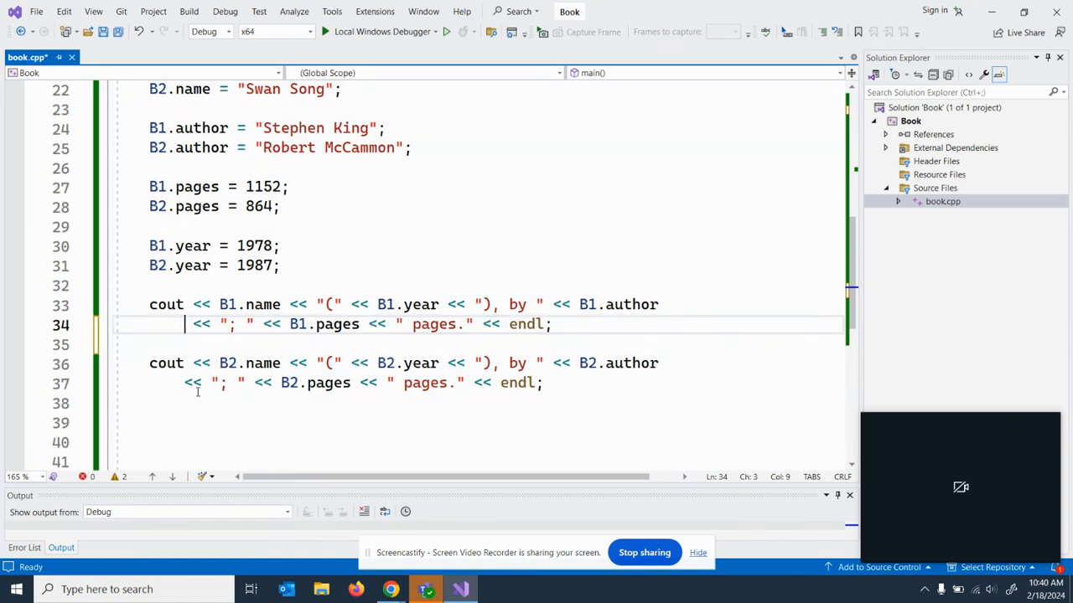
pyautogui.click(193, 382)
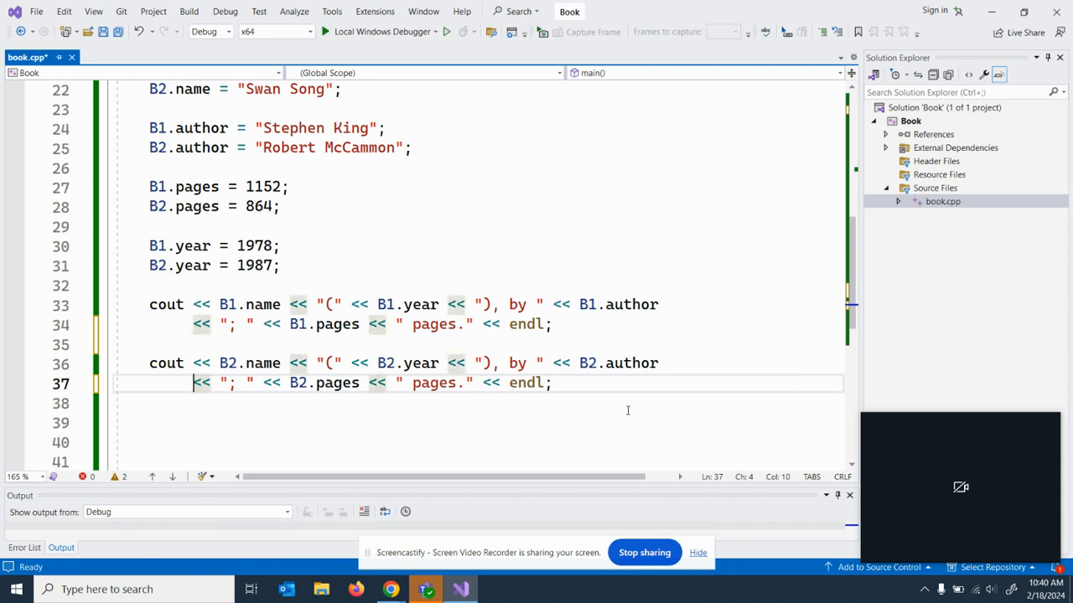
# Check the line ends after B1.author on line 33 and the continuations on lines 34 and 37
pyautogui.click(567, 325)
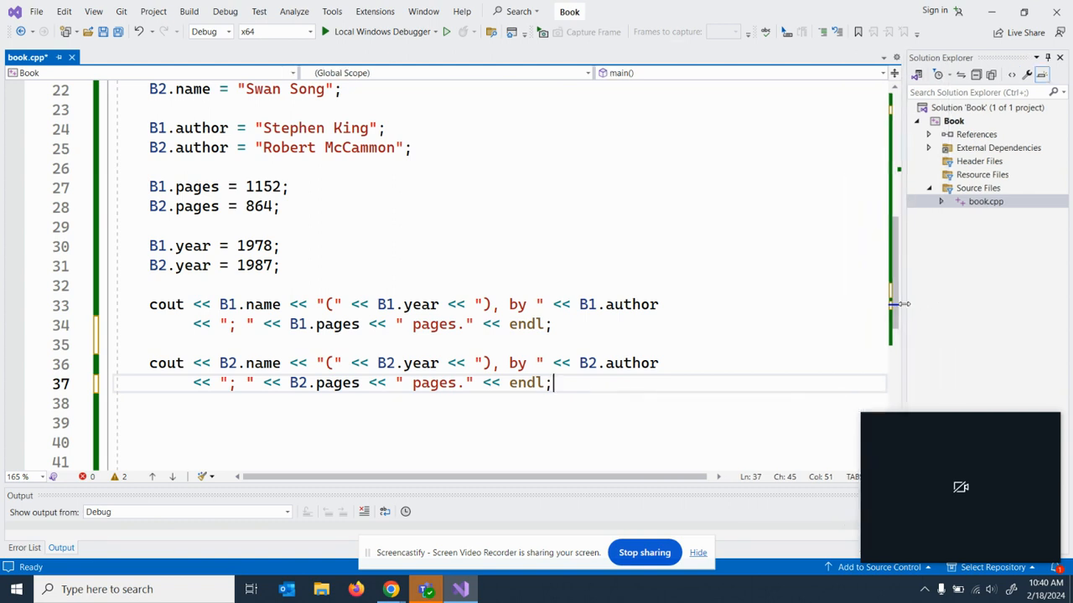
pyautogui.moveTo(935, 305)
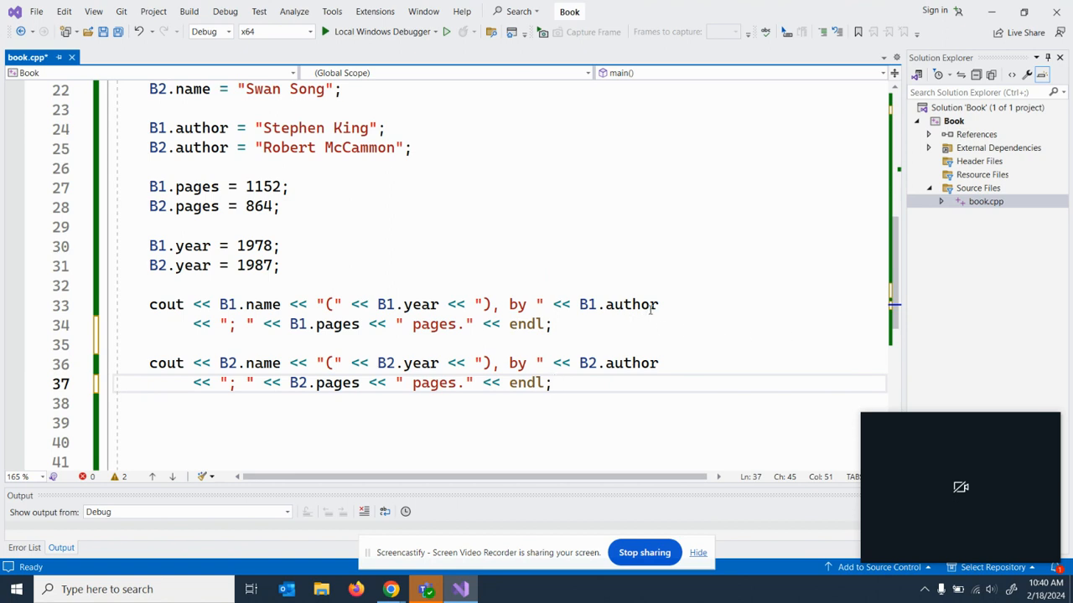
pyautogui.click(659, 305)
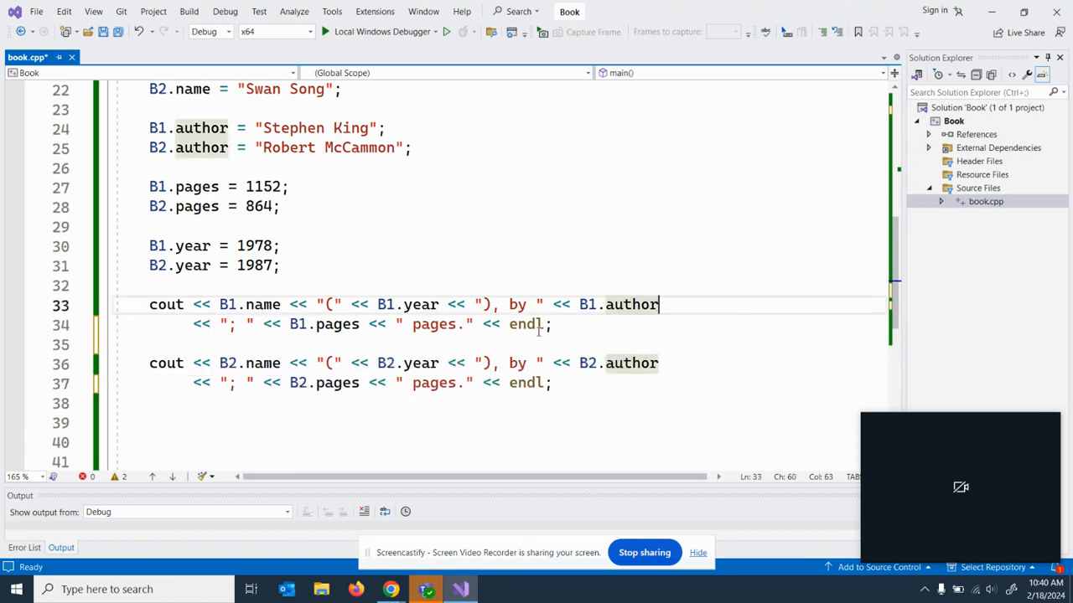
pyautogui.click(553, 325)
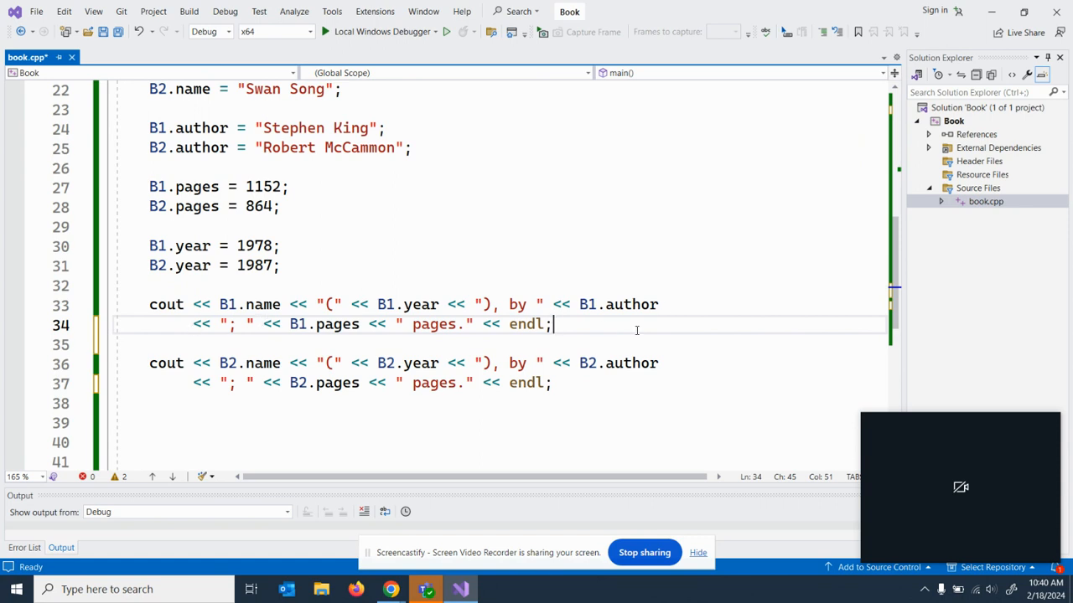
pyautogui.moveTo(716, 280)
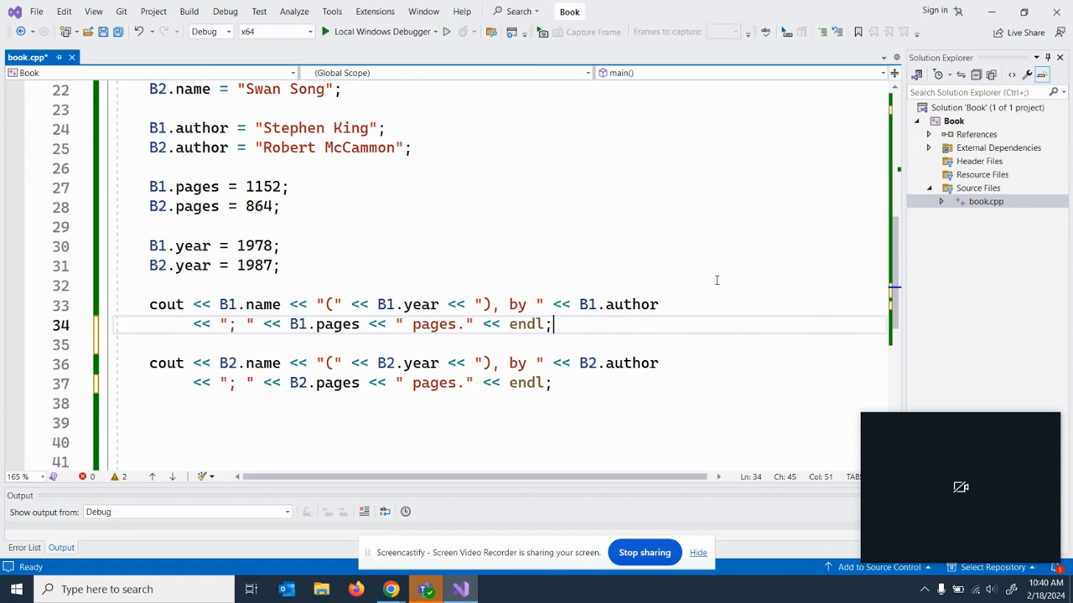
pyautogui.scroll(3)
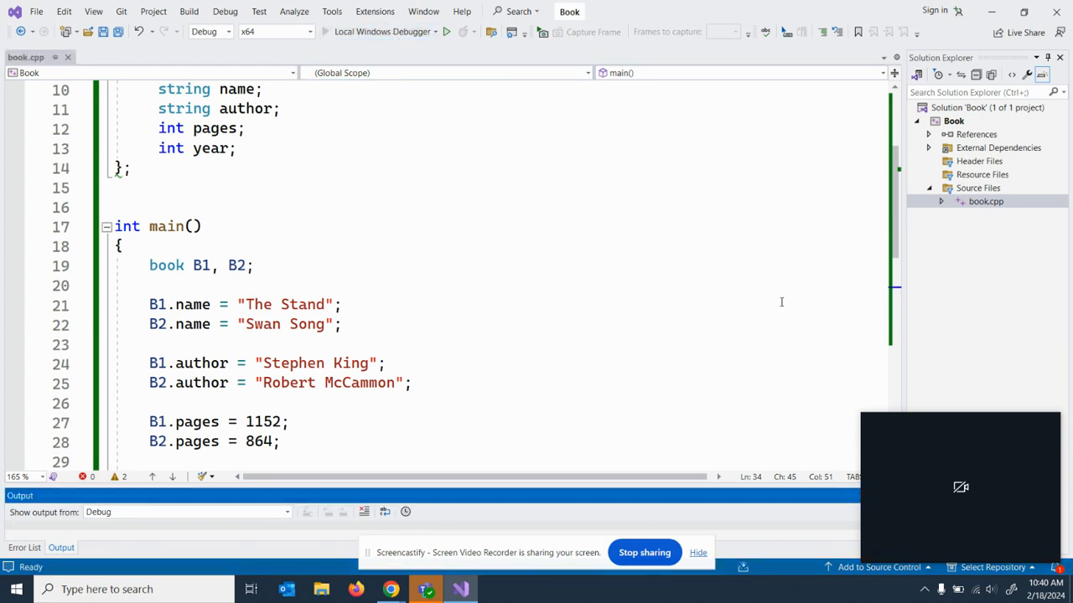
# Run with Local Windows Debugger to print both books, then close the debug console
pyautogui.click(446, 32)
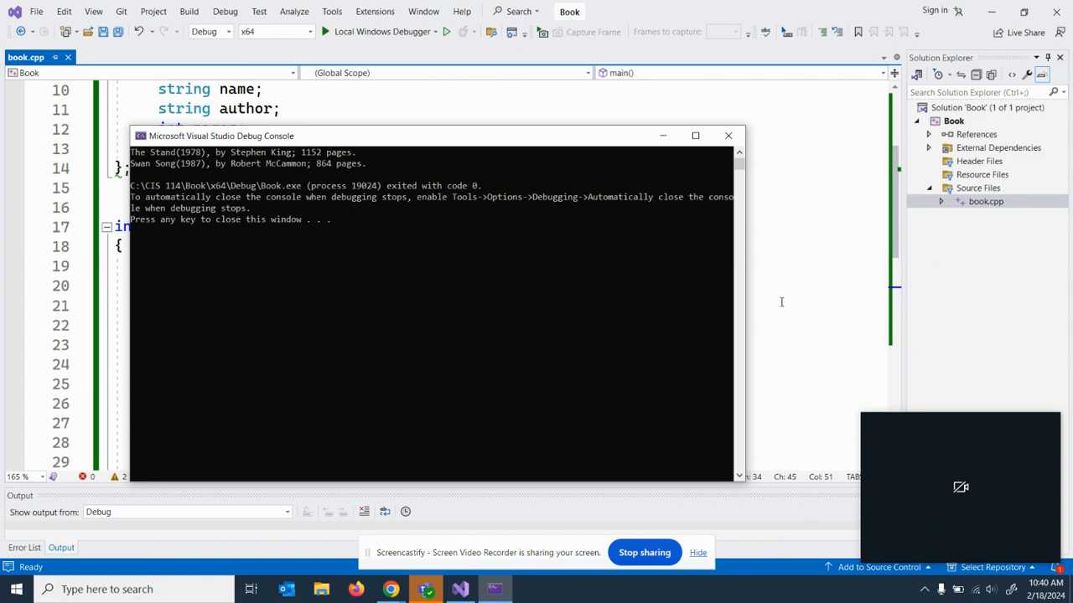
pyautogui.moveTo(411, 231)
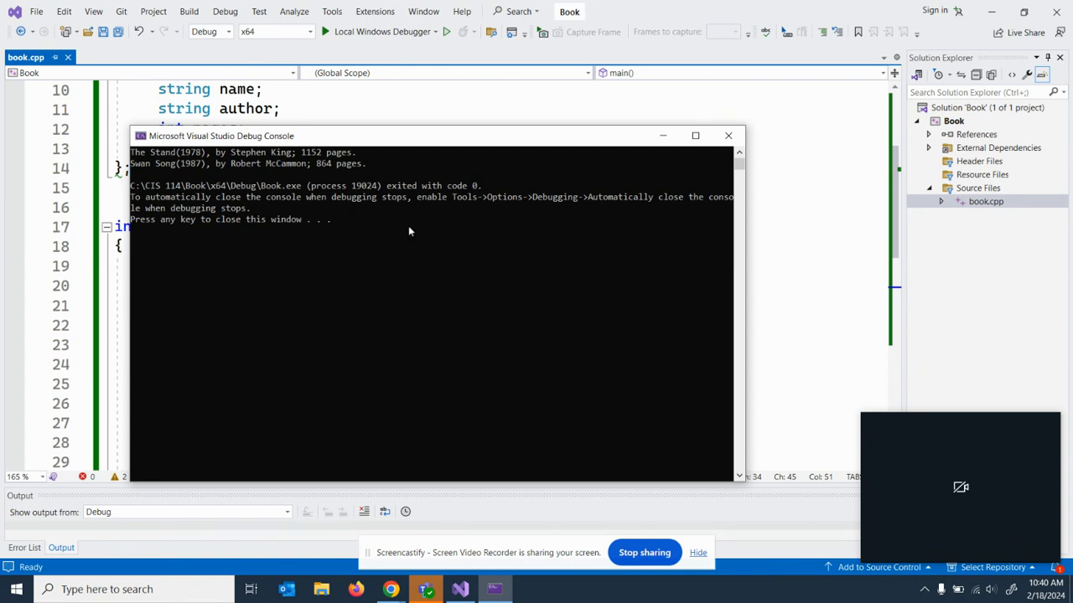
pyautogui.moveTo(205, 169)
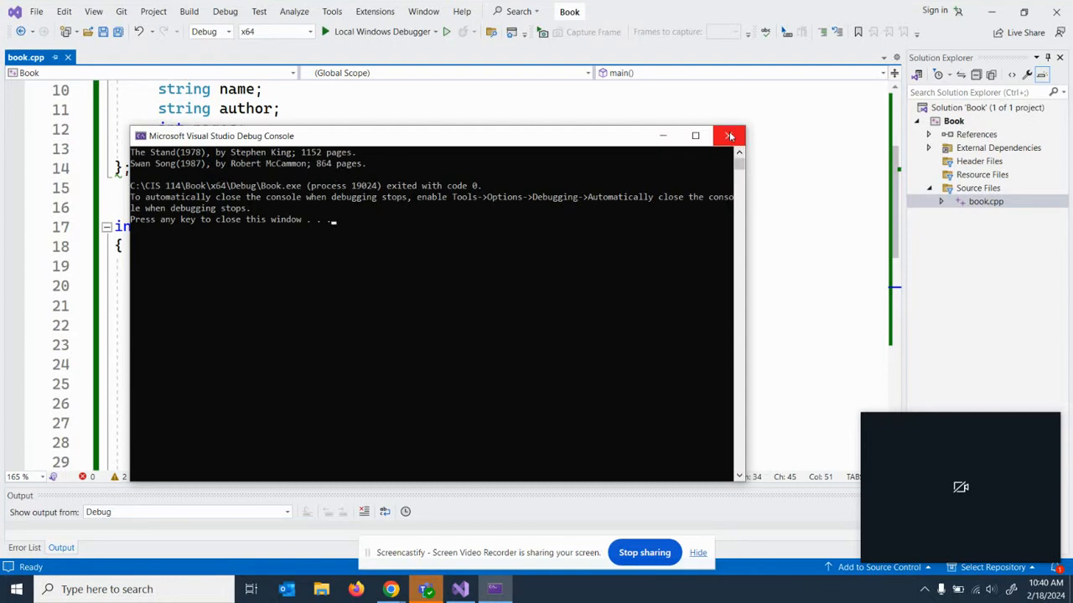
pyautogui.click(727, 135)
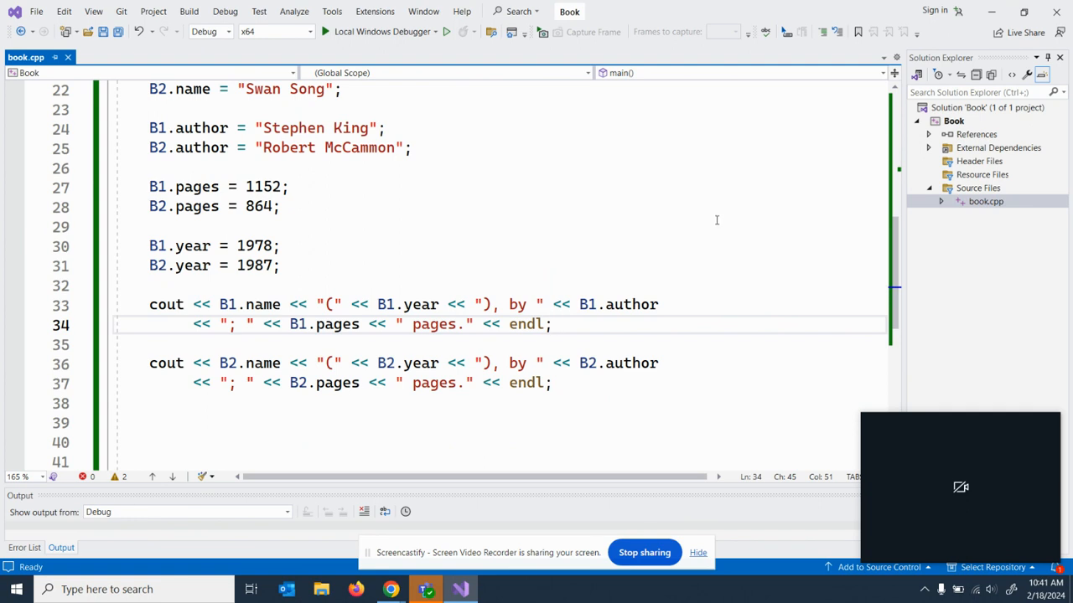
pyautogui.click(551, 325)
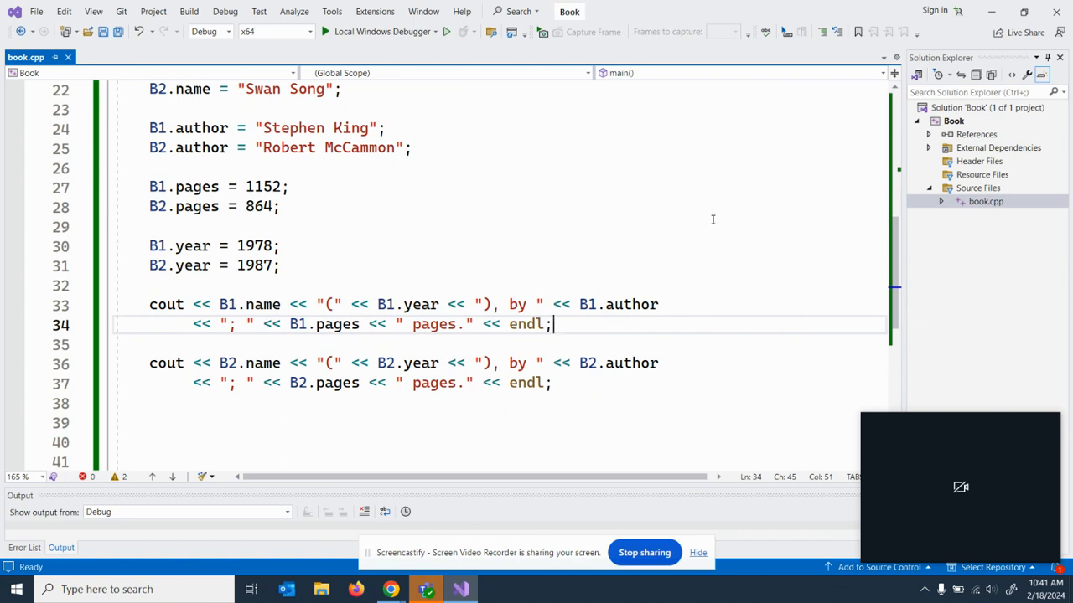
pyautogui.moveTo(289, 369)
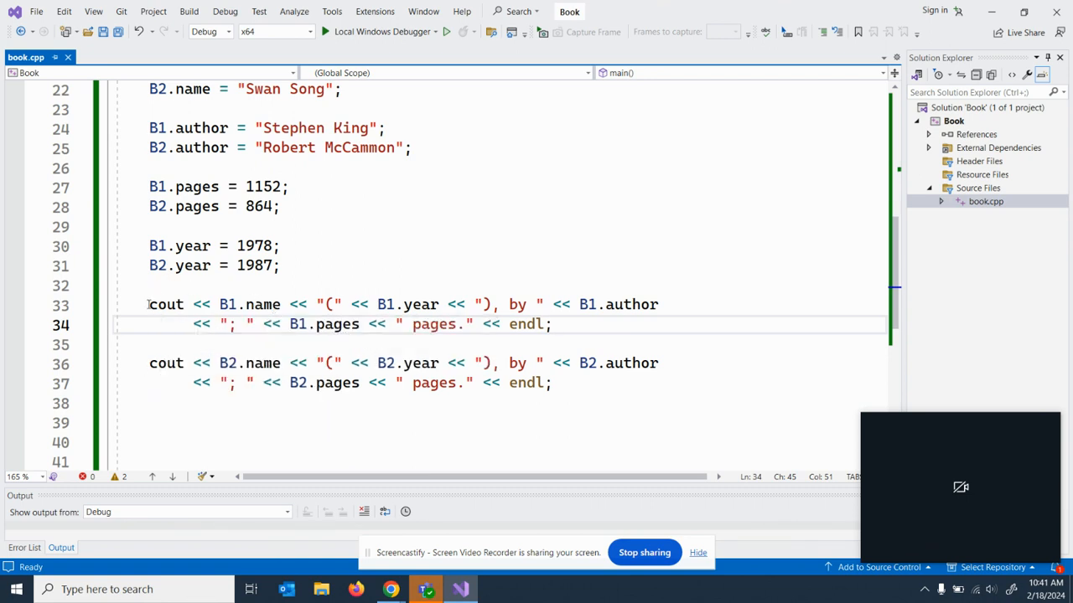
pyautogui.moveTo(149, 305); pyautogui.dragTo(549, 326)
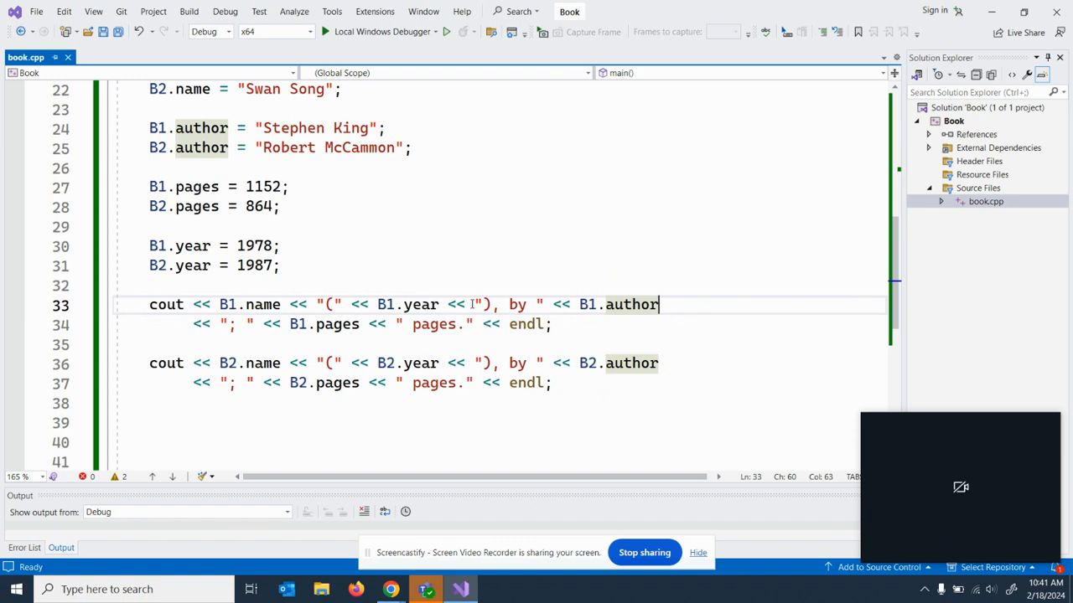
pyautogui.scroll(3)
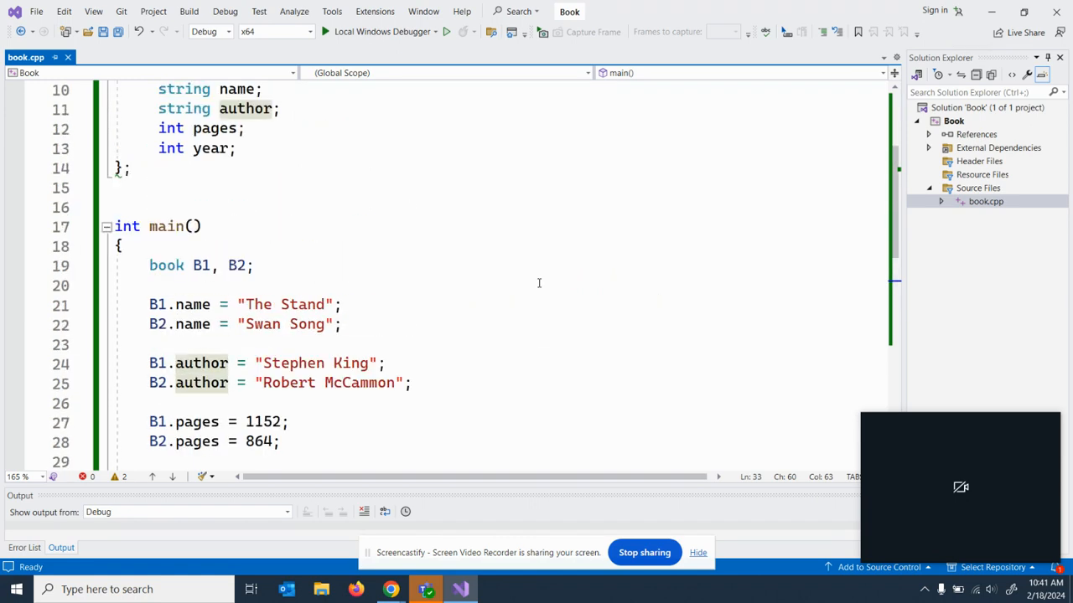
pyautogui.scroll(3)
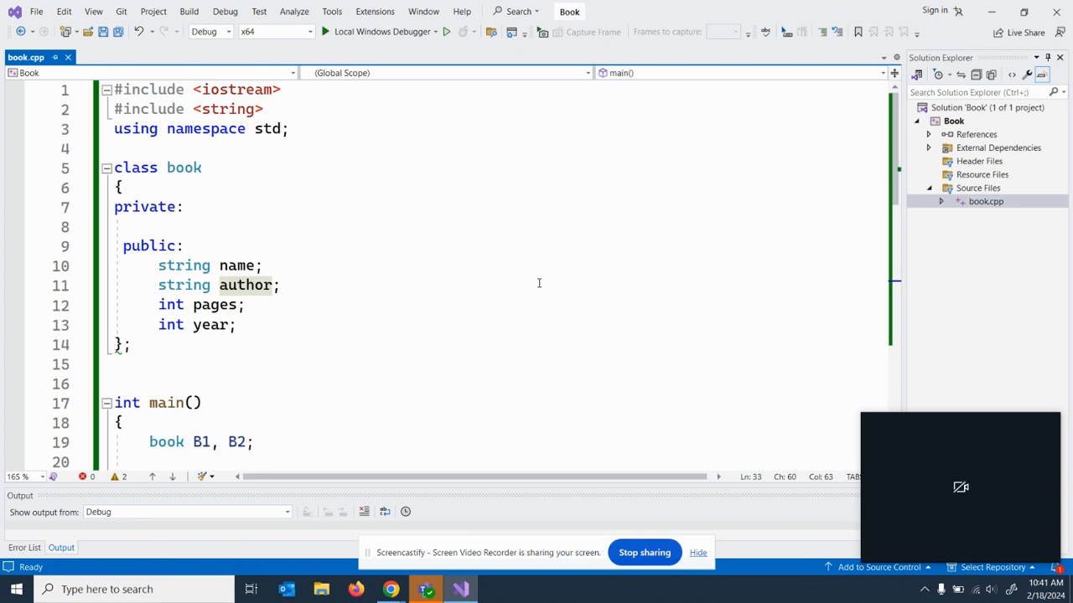
pyautogui.moveTo(470, 265)
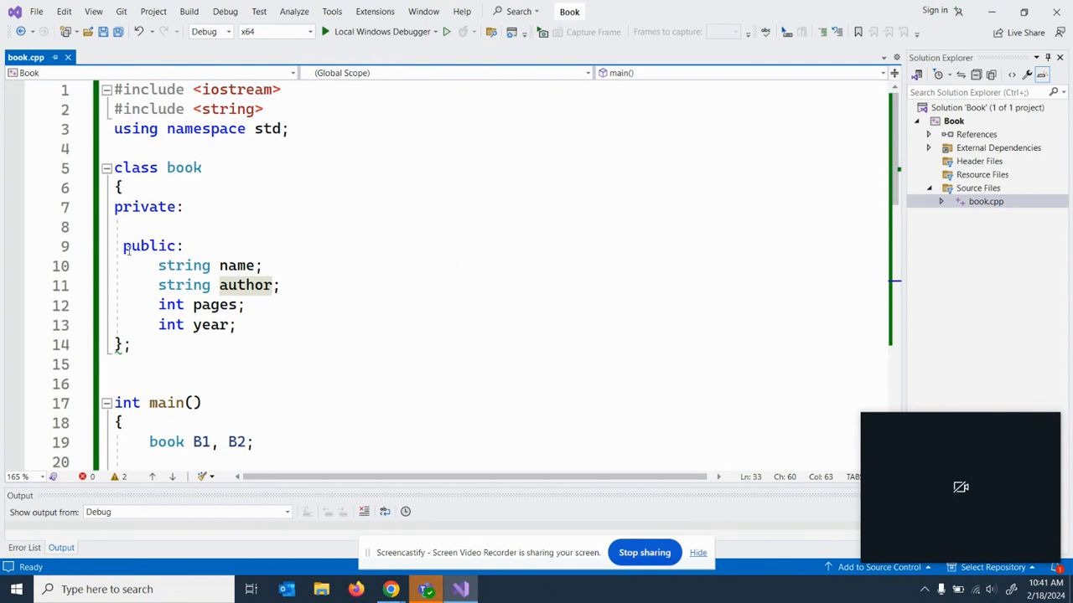
pyautogui.moveTo(124, 245); pyautogui.dragTo(238, 325)
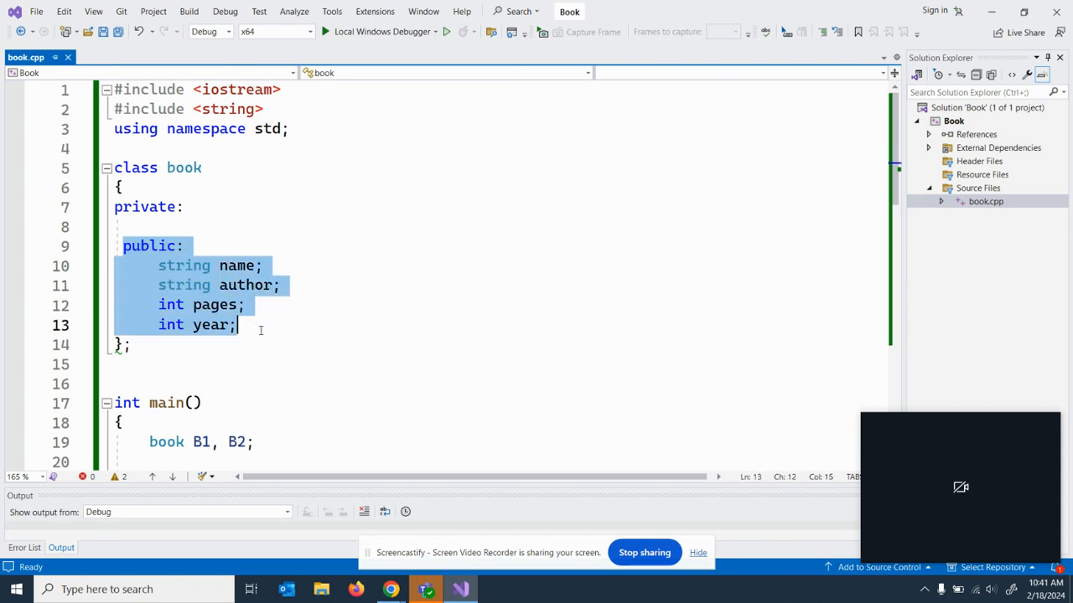
pyautogui.moveTo(476, 355)
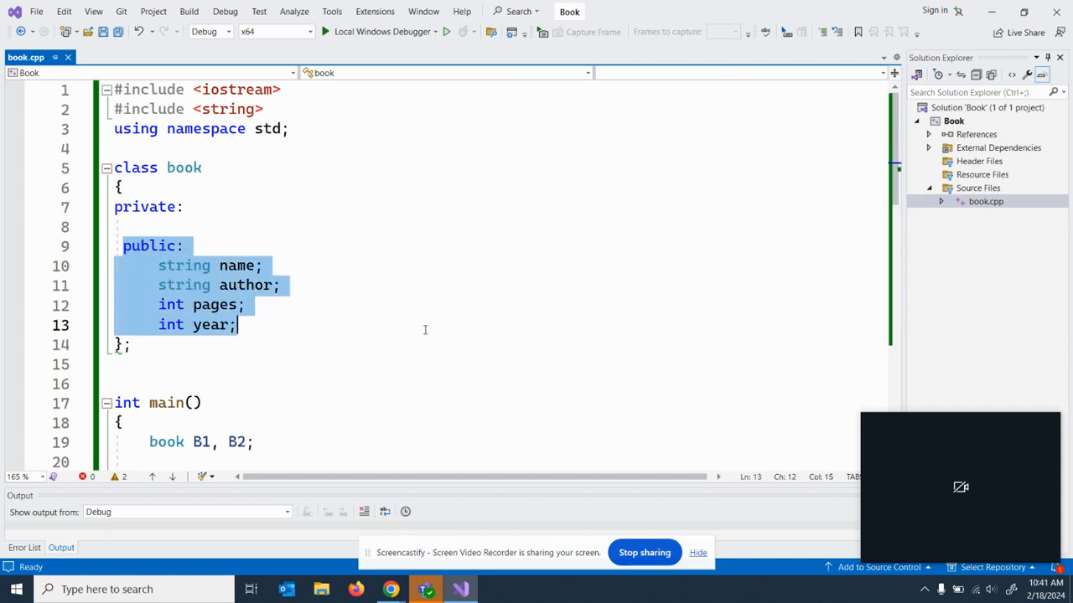
pyautogui.click(131, 345)
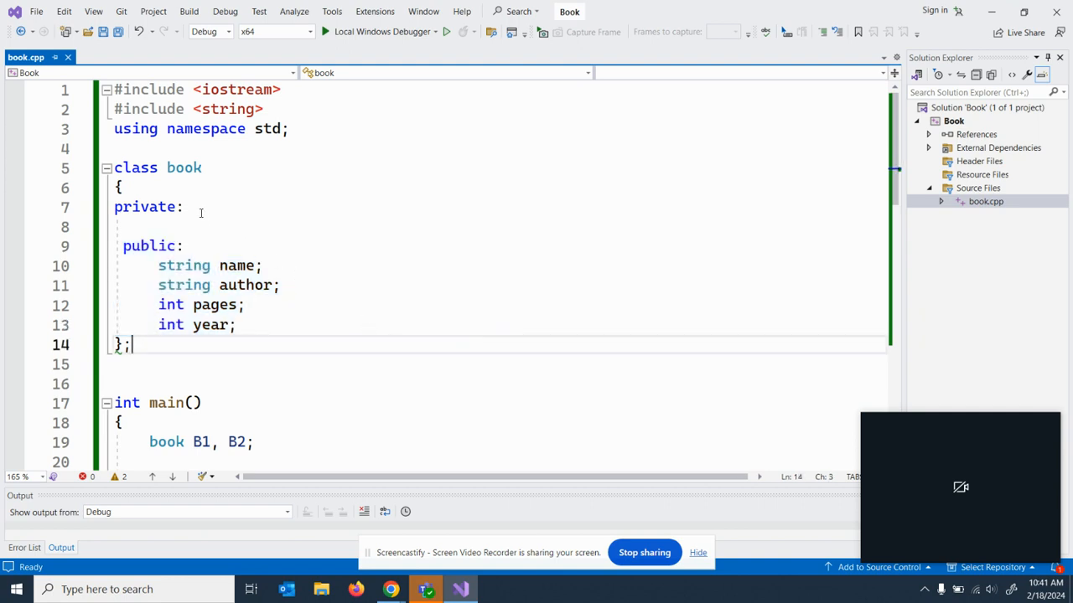
pyautogui.click(201, 208)
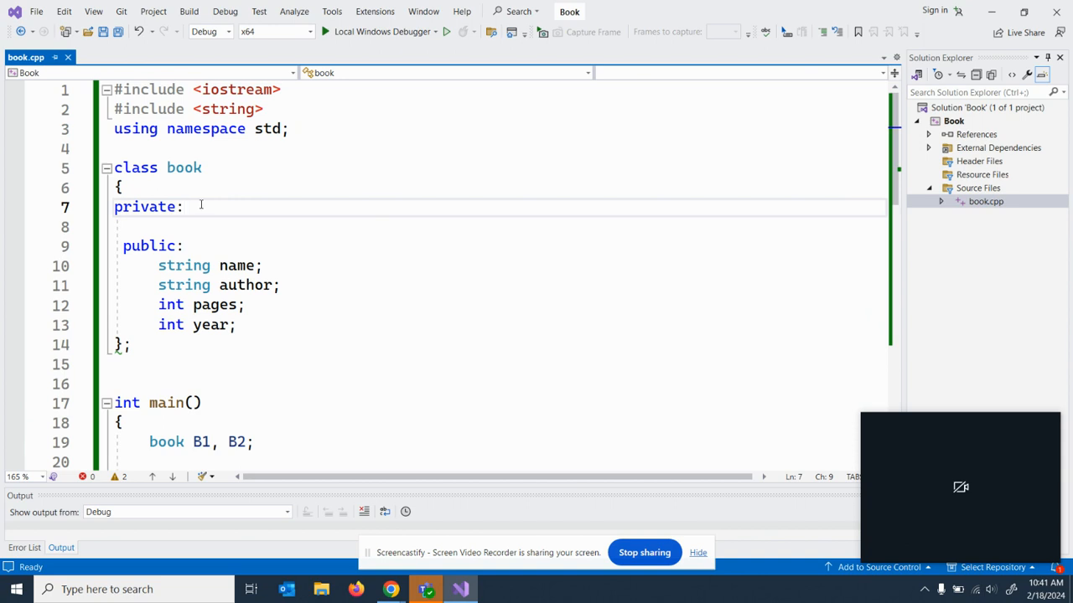
pyautogui.moveTo(244, 344)
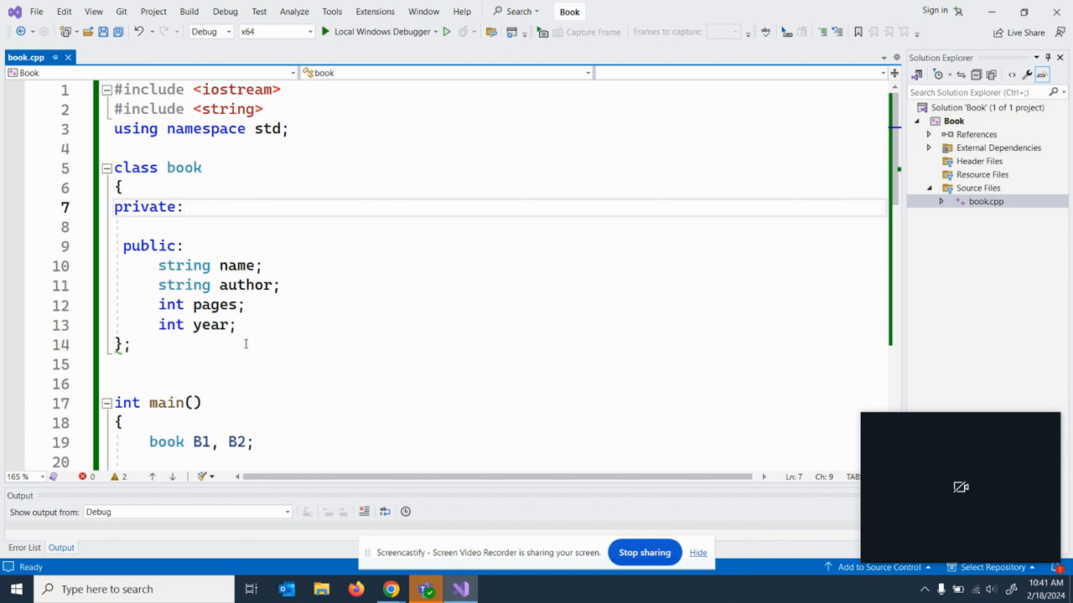
pyautogui.moveTo(265, 322)
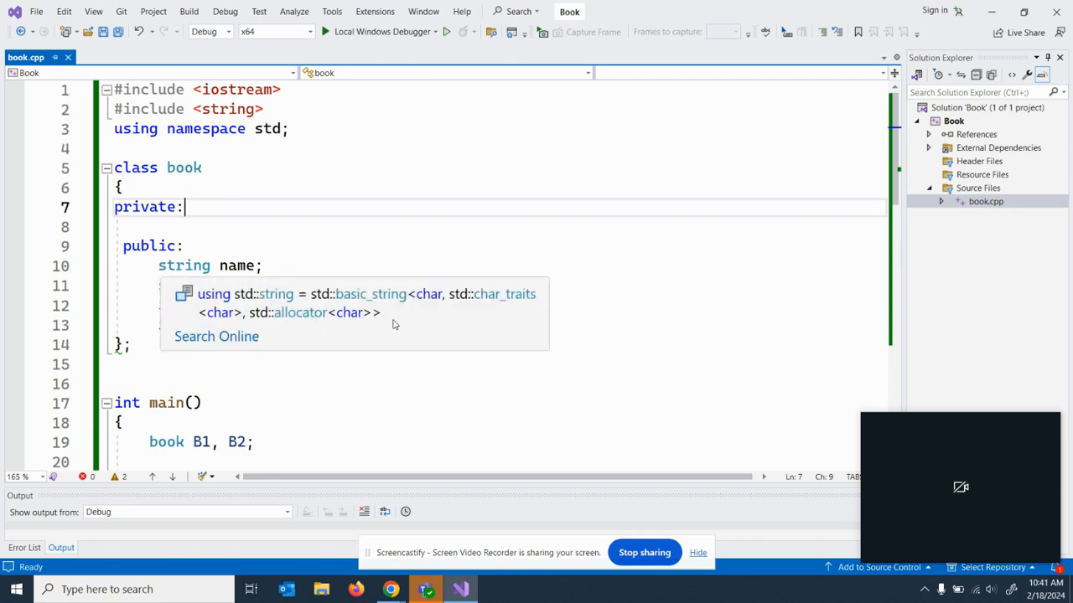
pyautogui.scroll(-3)
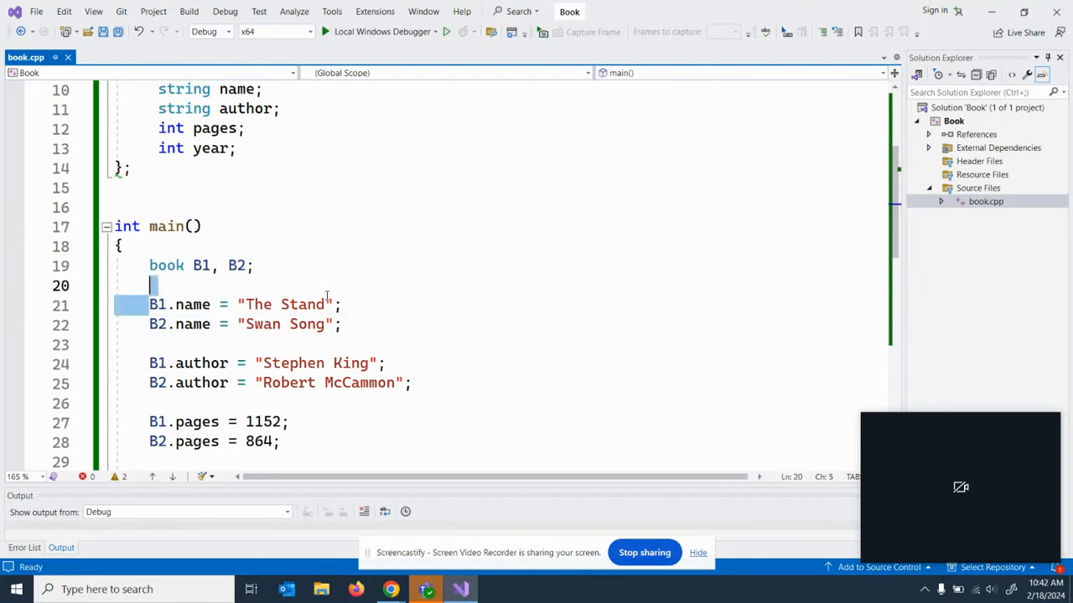
pyautogui.click(193, 306)
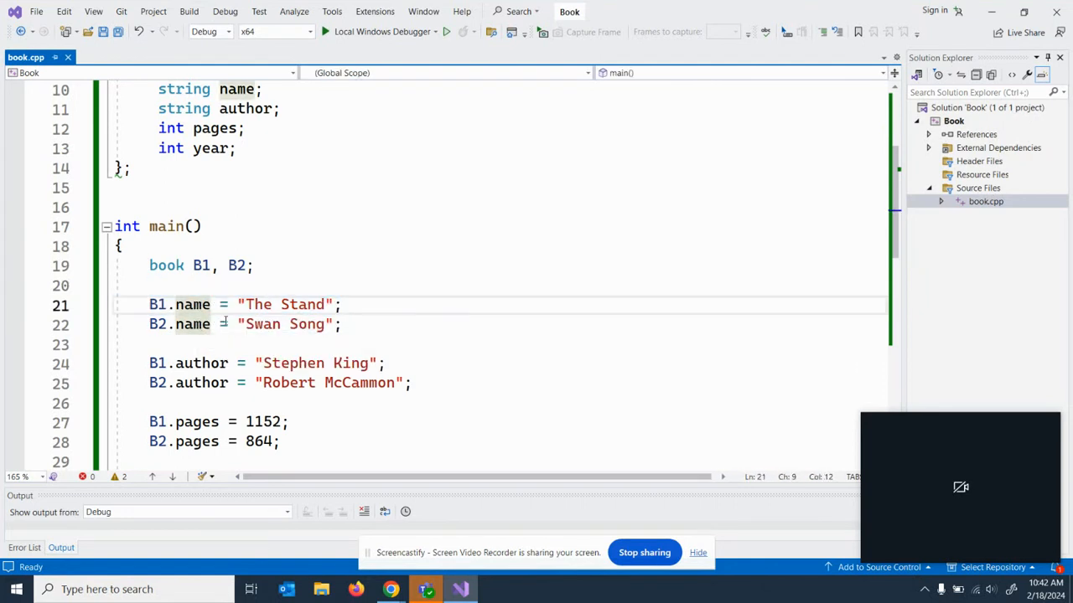
pyautogui.scroll(3)
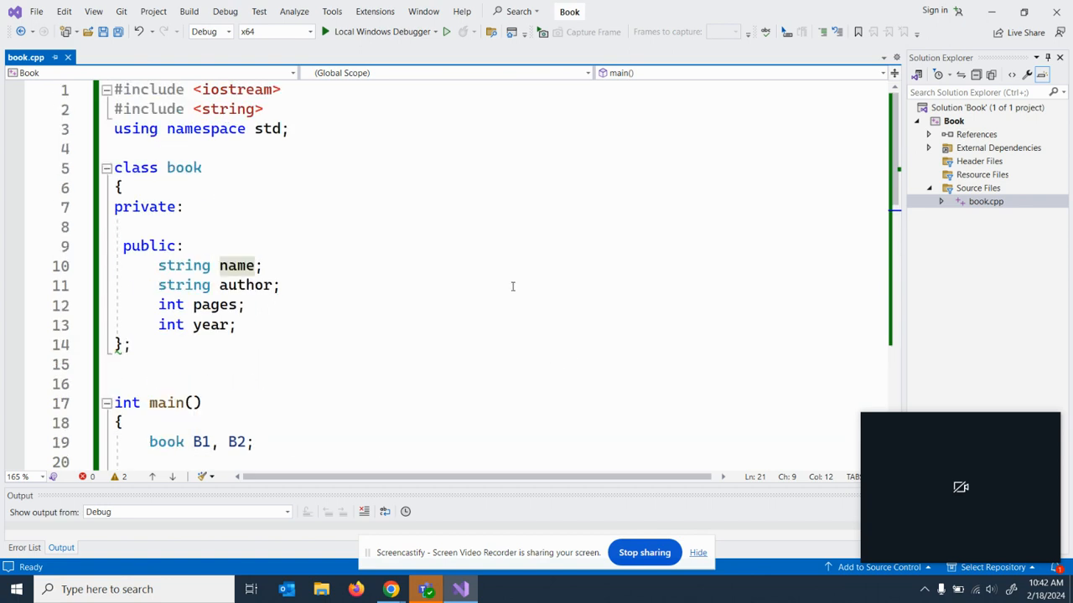
pyautogui.moveTo(461, 121)
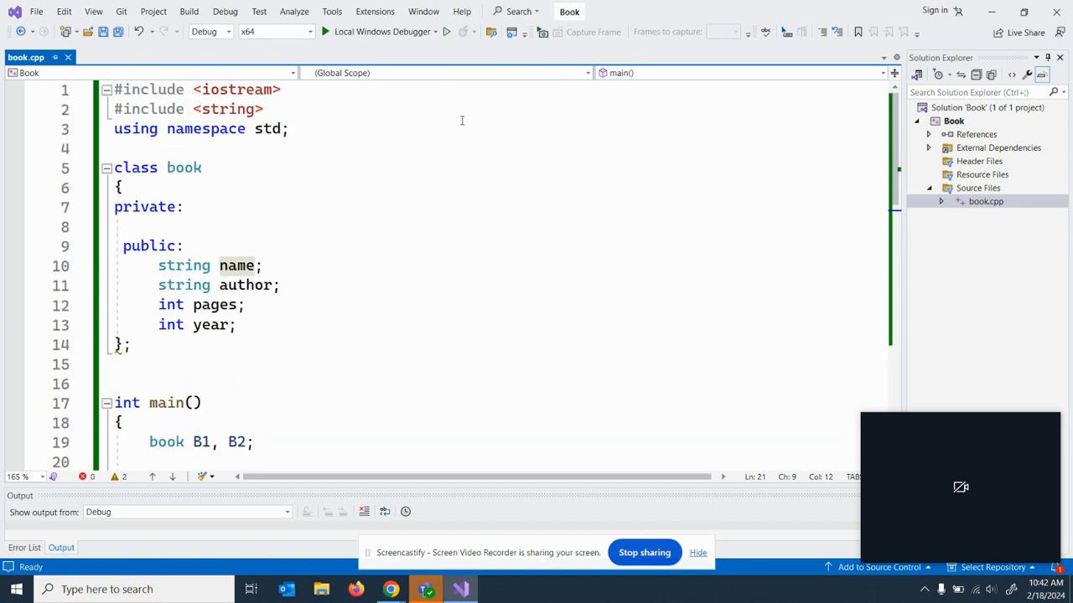
pyautogui.moveTo(382, 30)
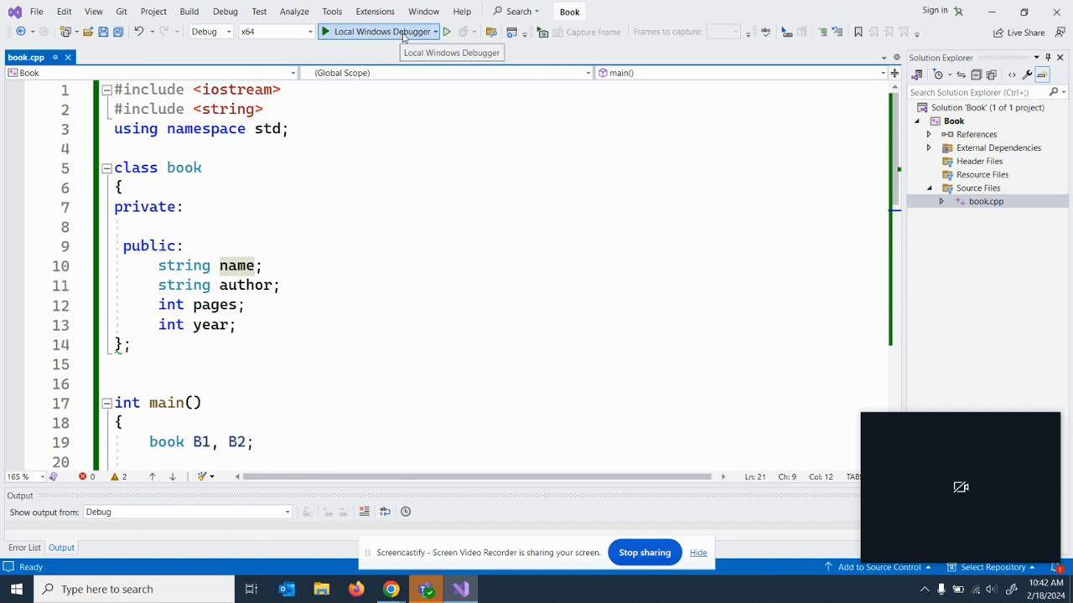